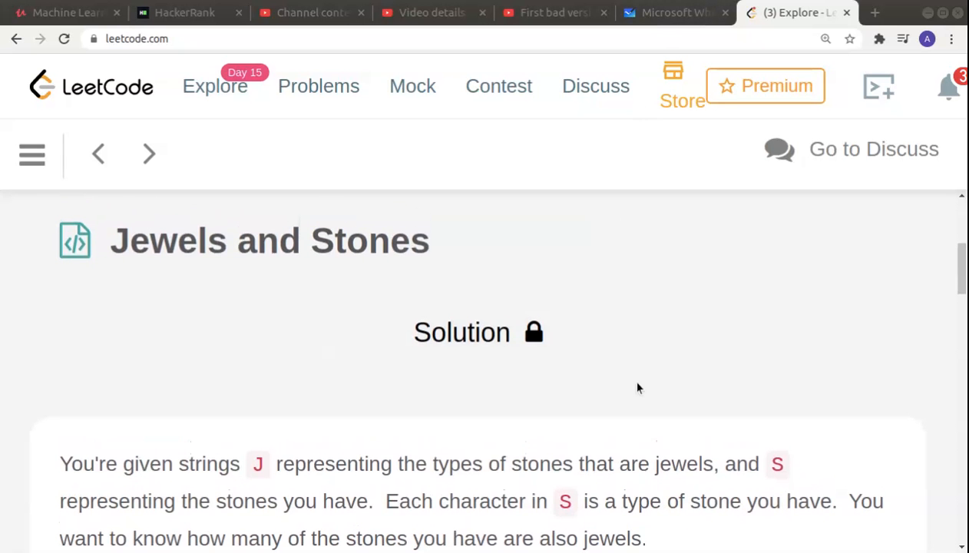
{"action": "mouse_move", "coordinate": [126, 245]}
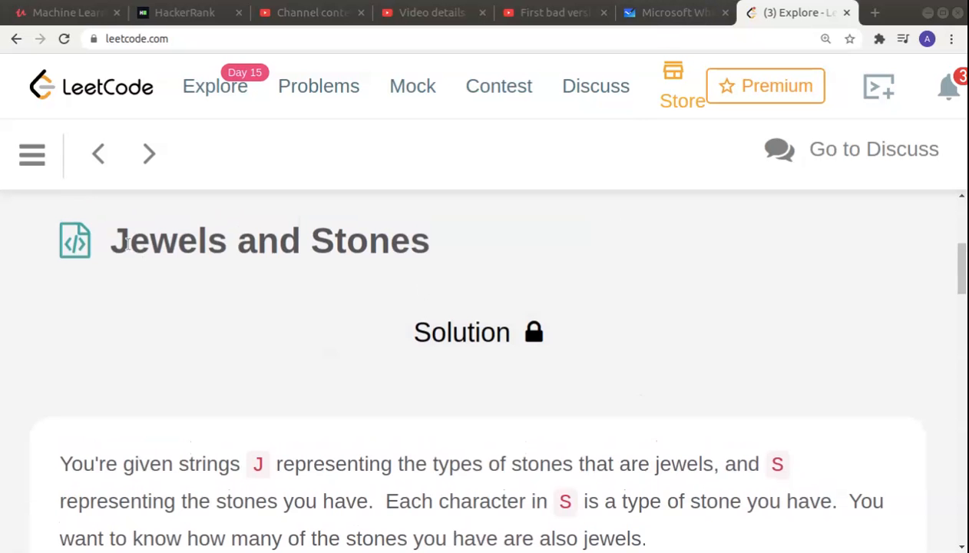
Step: Read through the Jewels and Stones problem statement and examples, briefly selecting text in Example 2
{"action": "scroll", "scroll_direction": "down", "scroll_amount": 3}
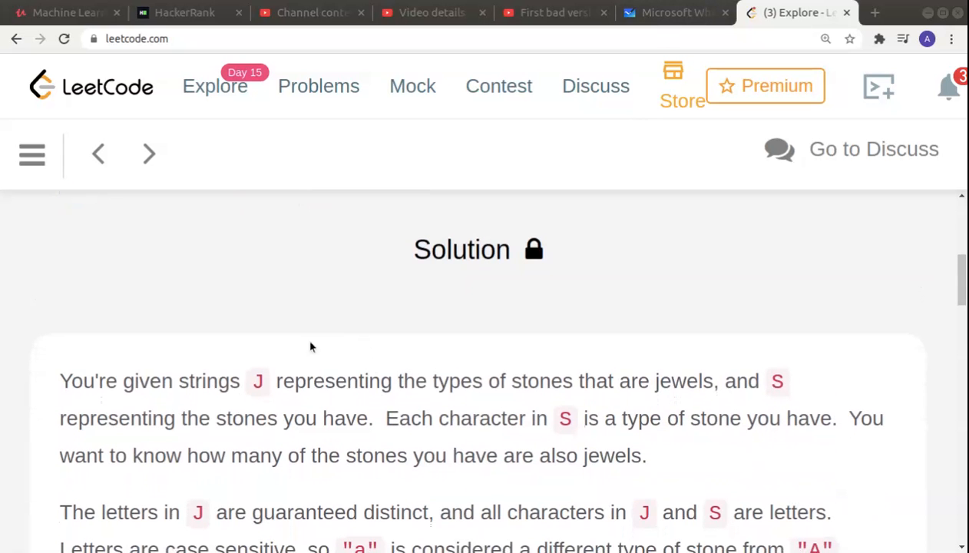
{"action": "mouse_move", "coordinate": [129, 405]}
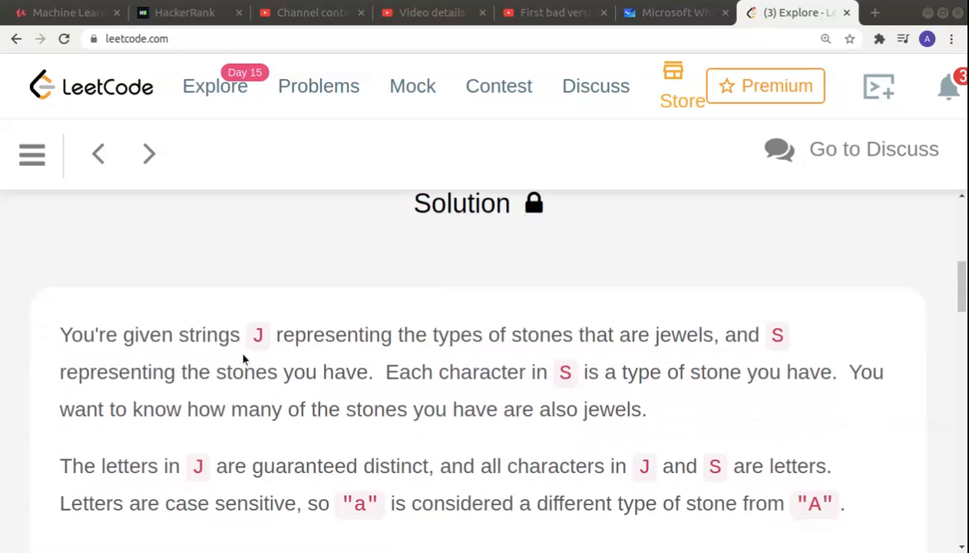
{"action": "scroll", "scroll_direction": "down", "scroll_amount": 3}
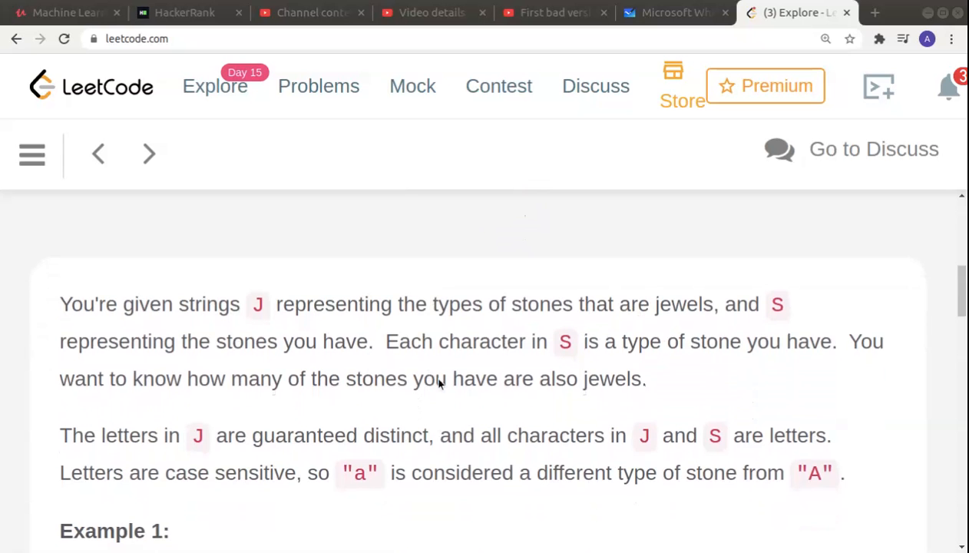
{"action": "scroll", "scroll_direction": "up", "scroll_amount": 3}
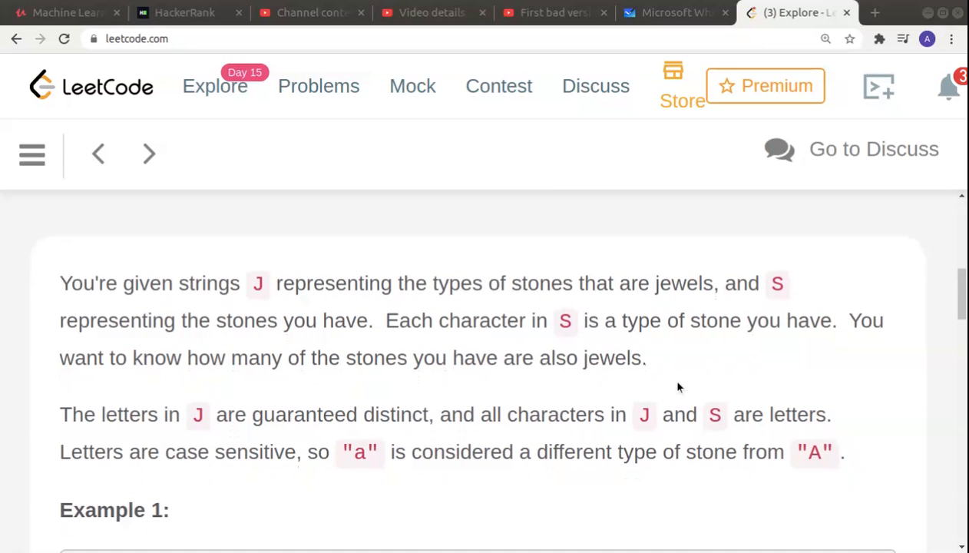
{"action": "scroll", "scroll_direction": "down", "scroll_amount": 3}
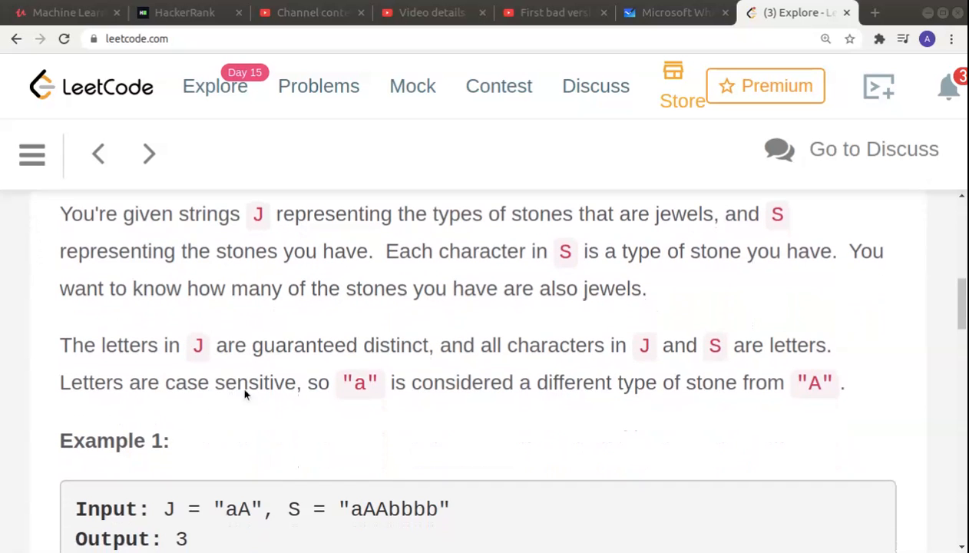
{"action": "scroll", "scroll_direction": "down", "scroll_amount": 3}
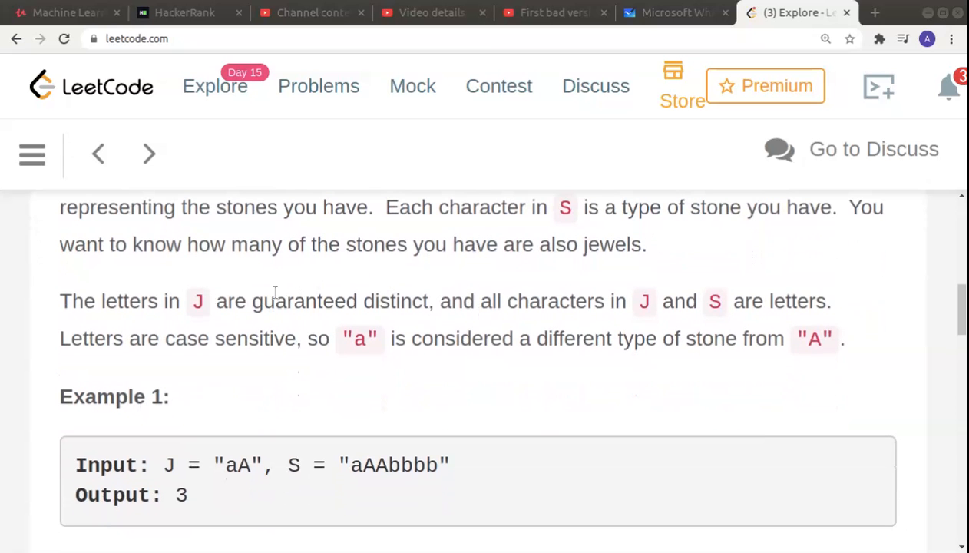
{"action": "mouse_move", "coordinate": [599, 362]}
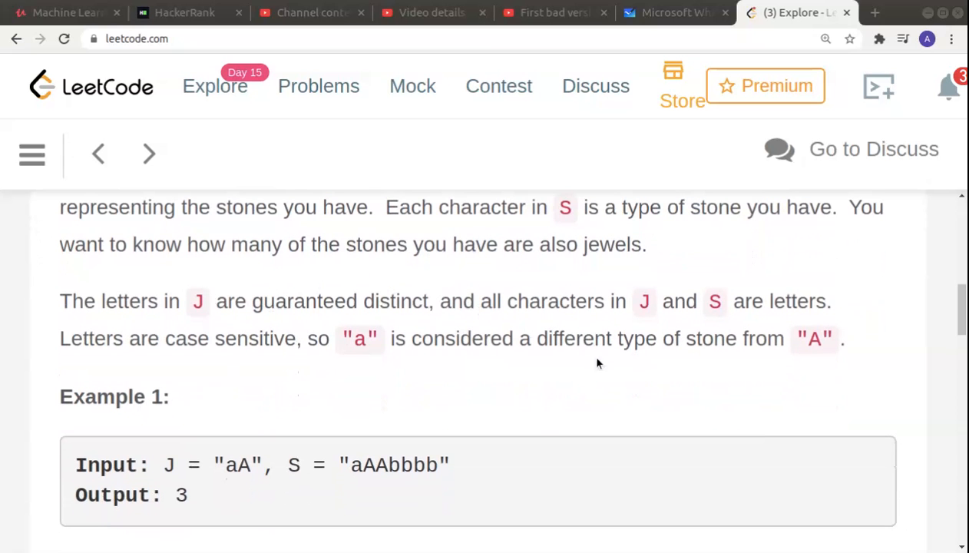
{"action": "scroll", "scroll_direction": "down", "scroll_amount": 3}
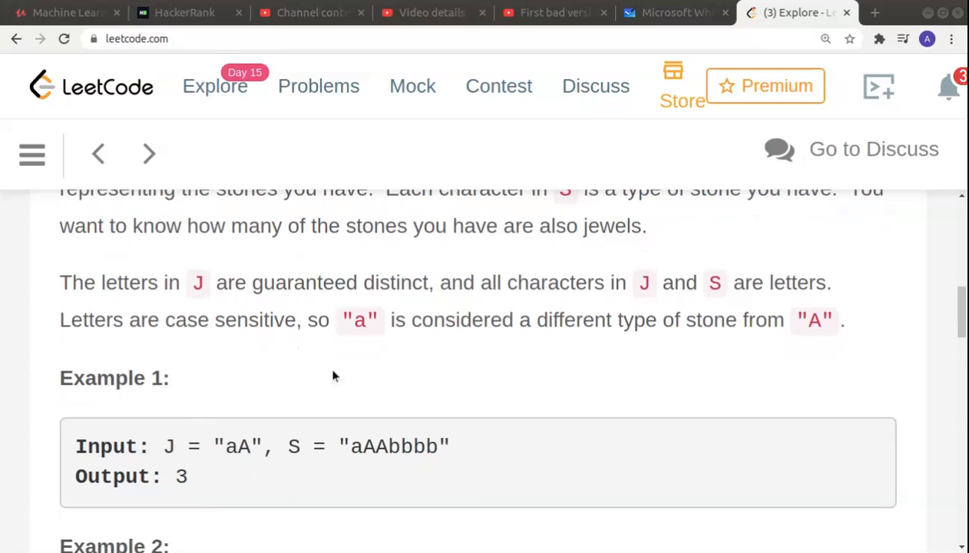
{"action": "scroll", "scroll_direction": "down", "scroll_amount": 3}
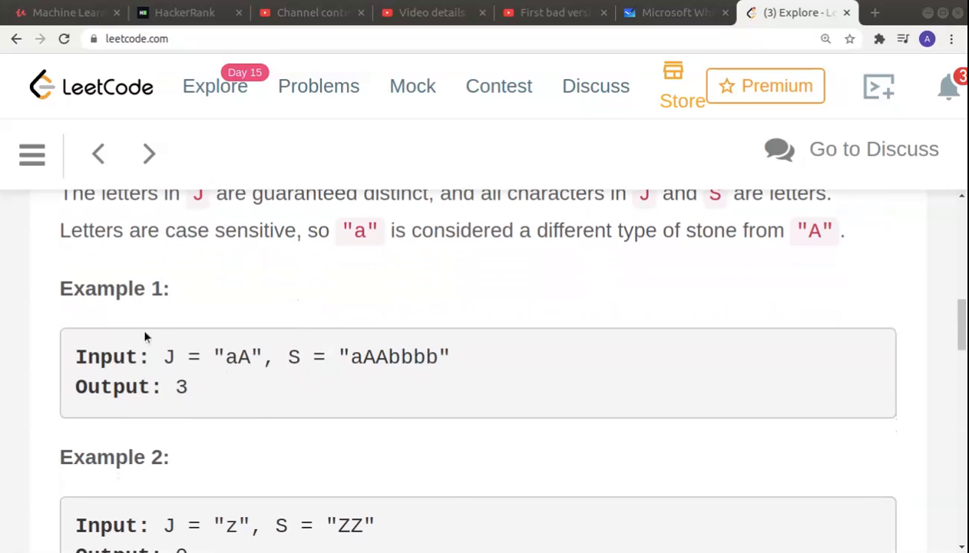
{"action": "mouse_move", "coordinate": [229, 369]}
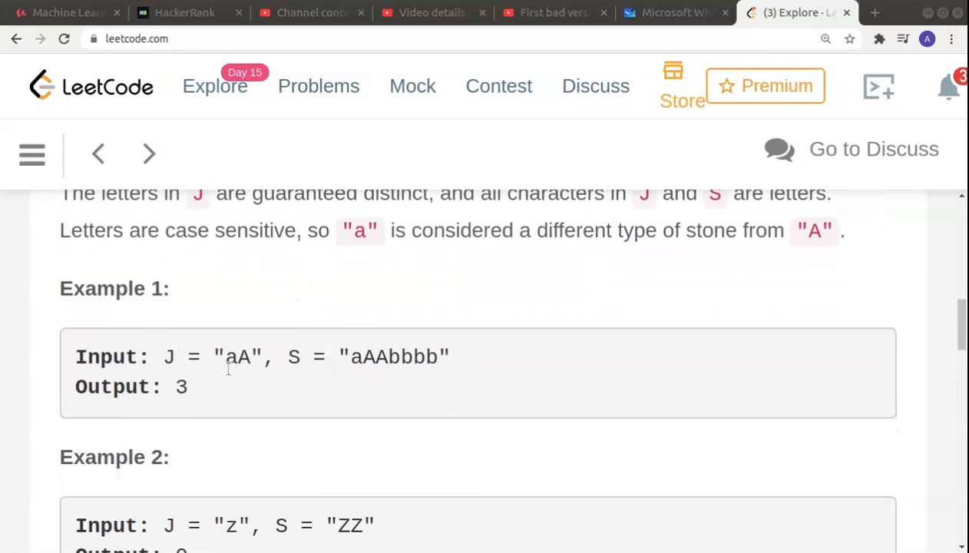
{"action": "mouse_move", "coordinate": [240, 382]}
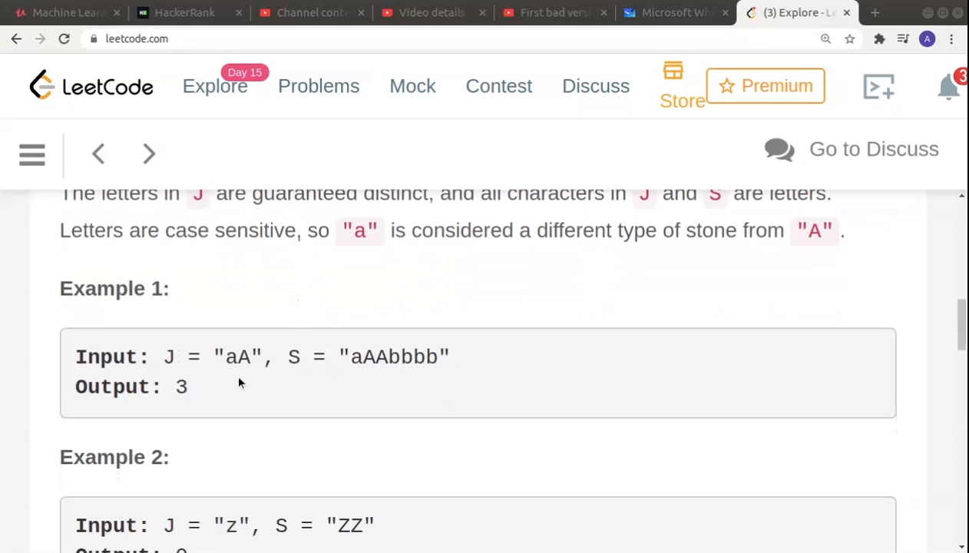
{"action": "left_click_drag", "start_coordinate": [288, 357], "coordinate": [399, 356]}
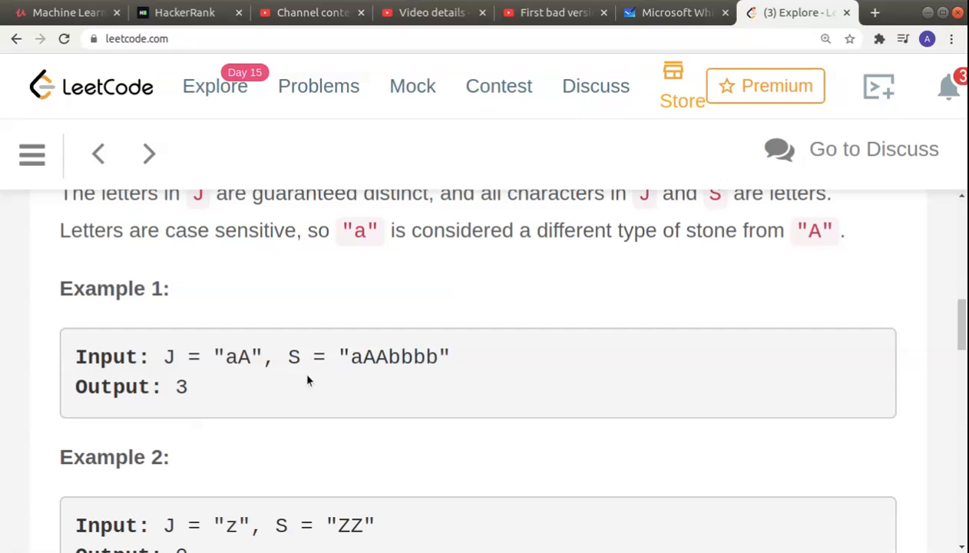
{"action": "mouse_move", "coordinate": [377, 409]}
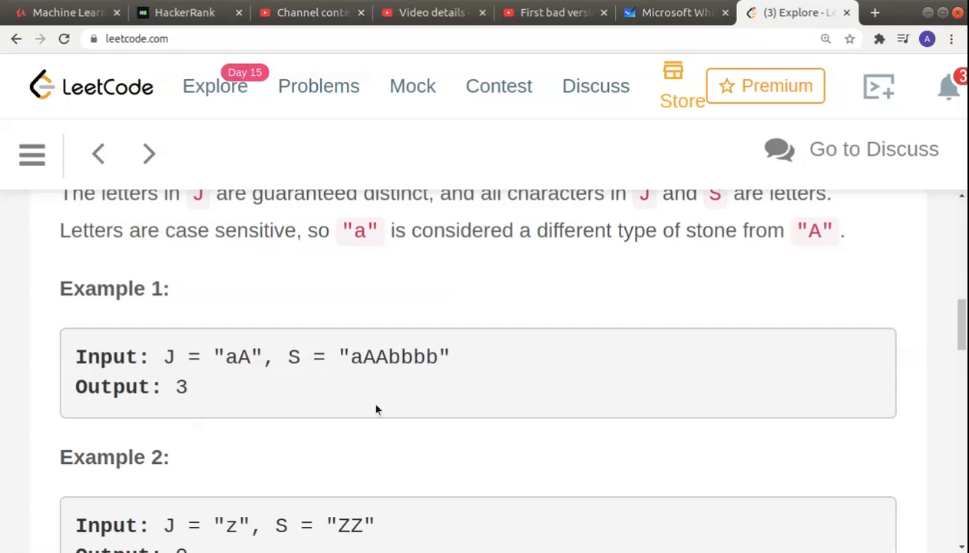
{"action": "mouse_move", "coordinate": [362, 387]}
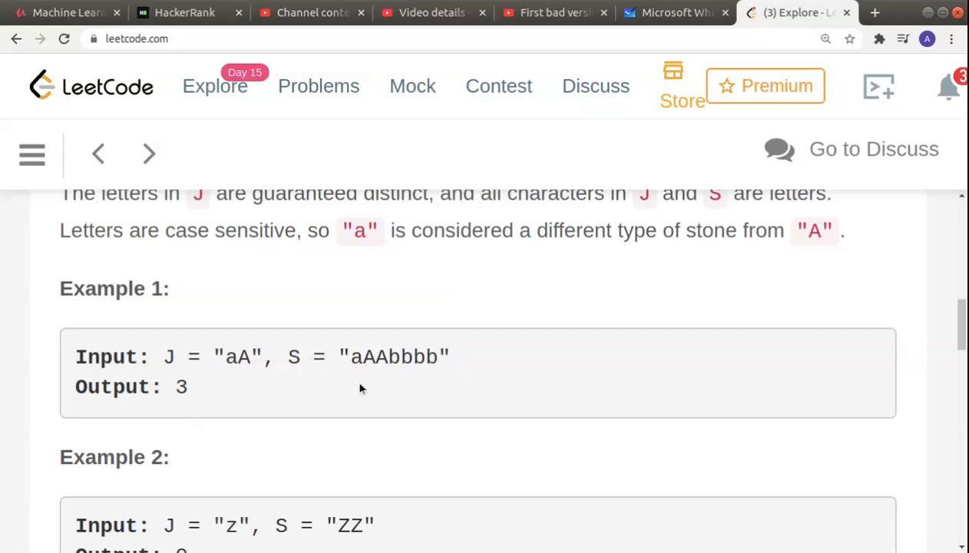
{"action": "mouse_move", "coordinate": [406, 379]}
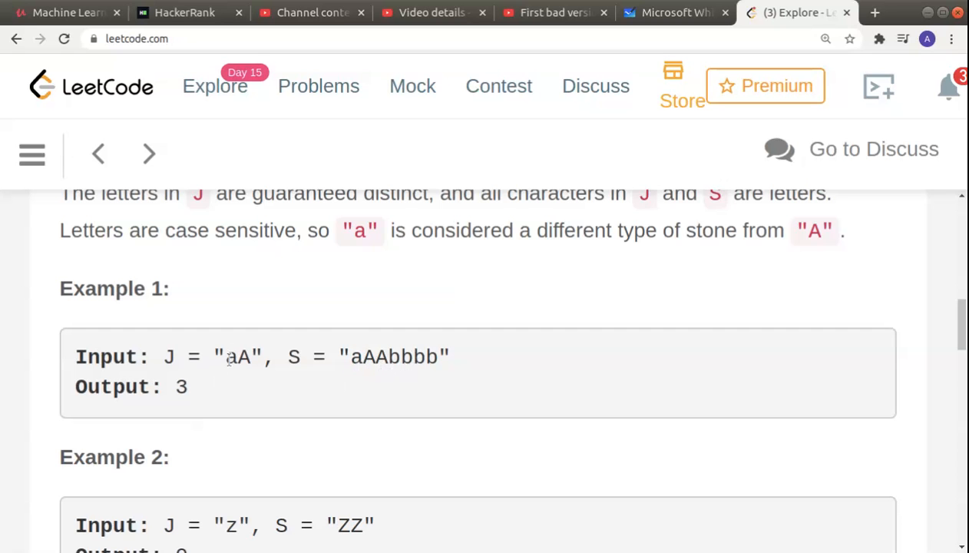
{"action": "double_click", "coordinate": [356, 356]}
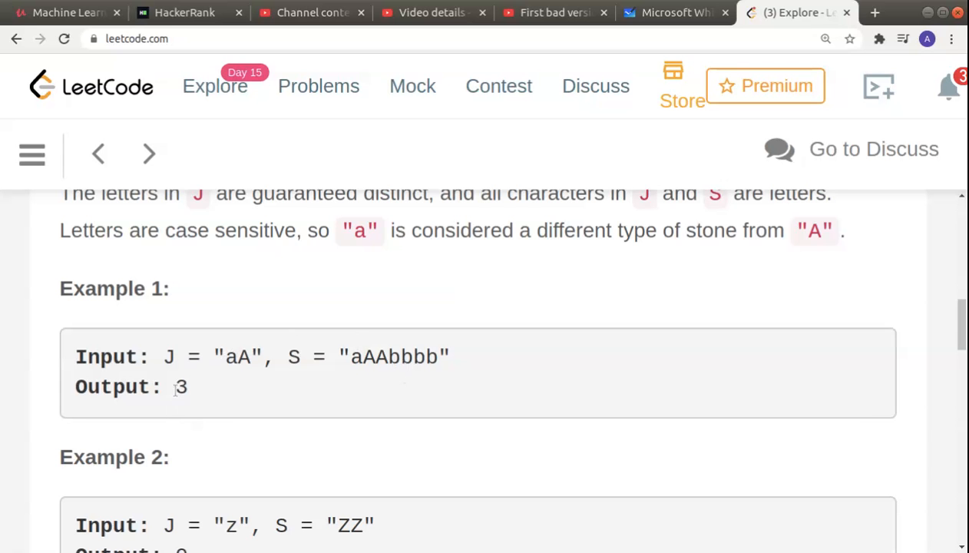
{"action": "scroll", "scroll_direction": "down", "scroll_amount": 3}
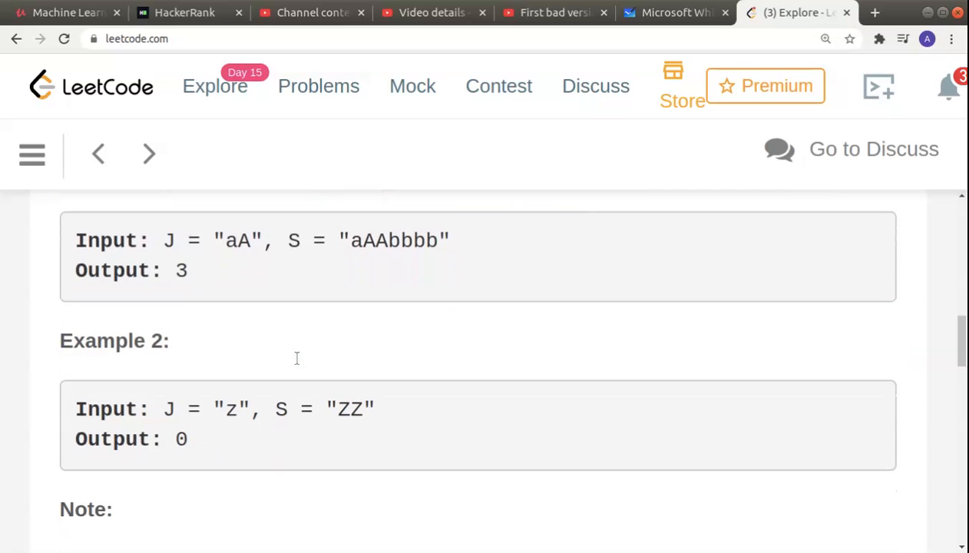
{"action": "scroll", "scroll_direction": "down", "scroll_amount": 3}
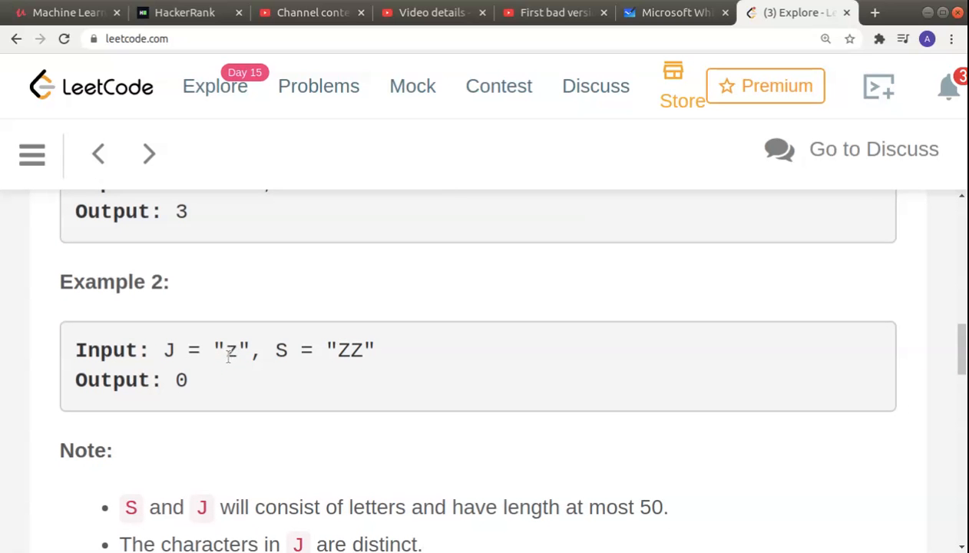
{"action": "mouse_move", "coordinate": [267, 374]}
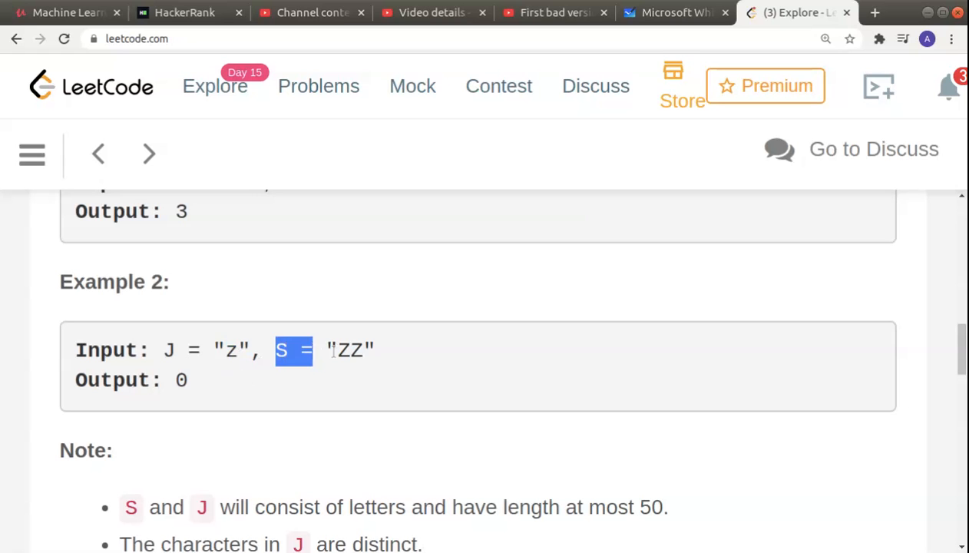
{"action": "left_click", "coordinate": [356, 353]}
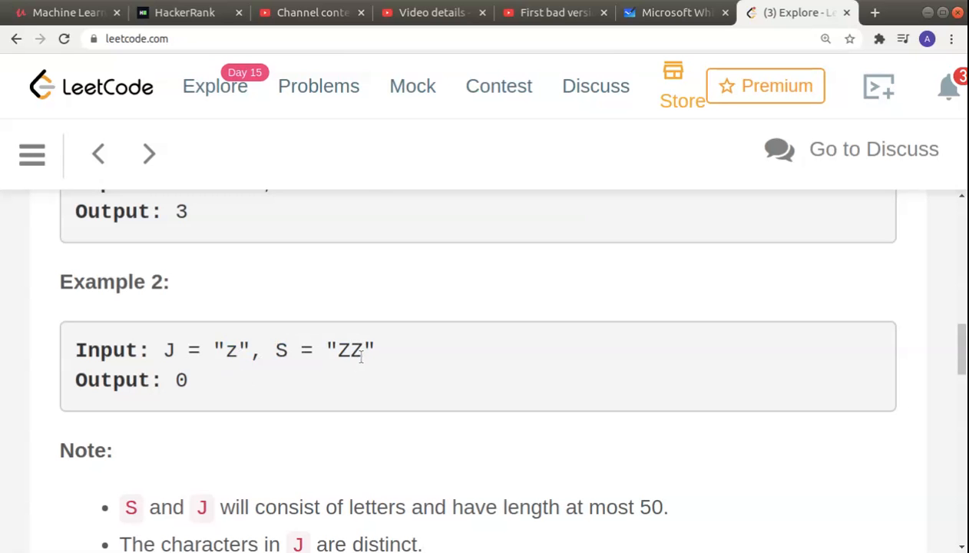
{"action": "mouse_move", "coordinate": [346, 344]}
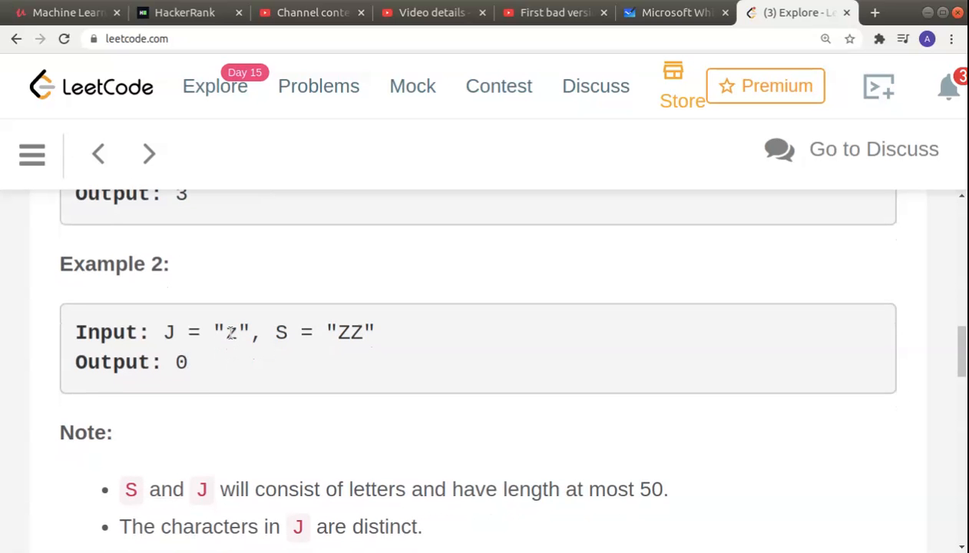
{"action": "mouse_move", "coordinate": [329, 368]}
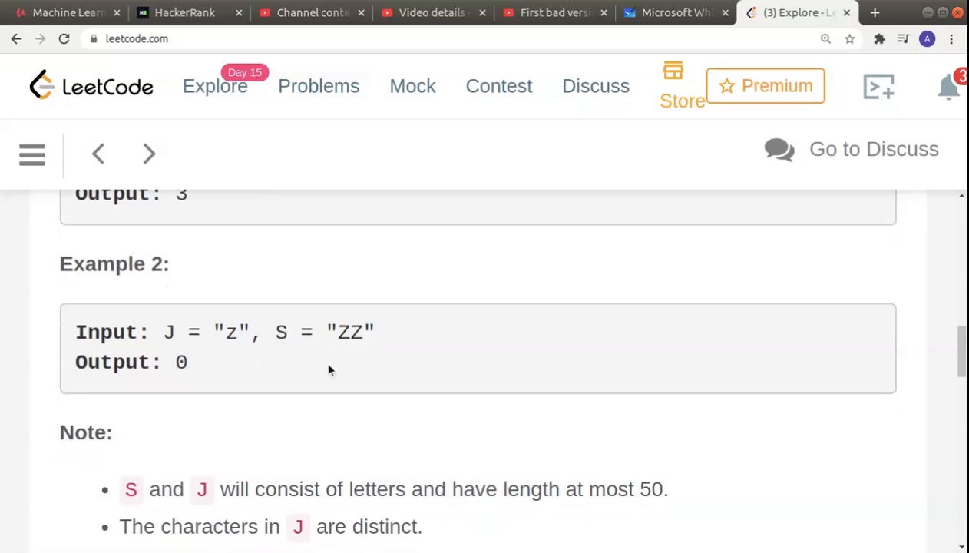
Step: Place the cursor on the empty line inside the numJewelsInStones function body to start coding
{"action": "scroll", "scroll_direction": "down", "scroll_amount": 3}
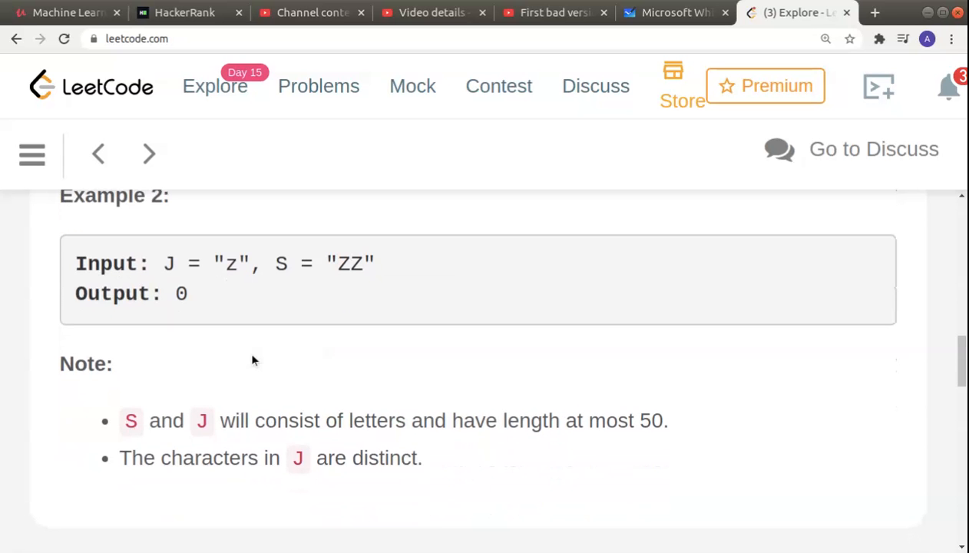
{"action": "scroll", "scroll_direction": "down", "scroll_amount": 3}
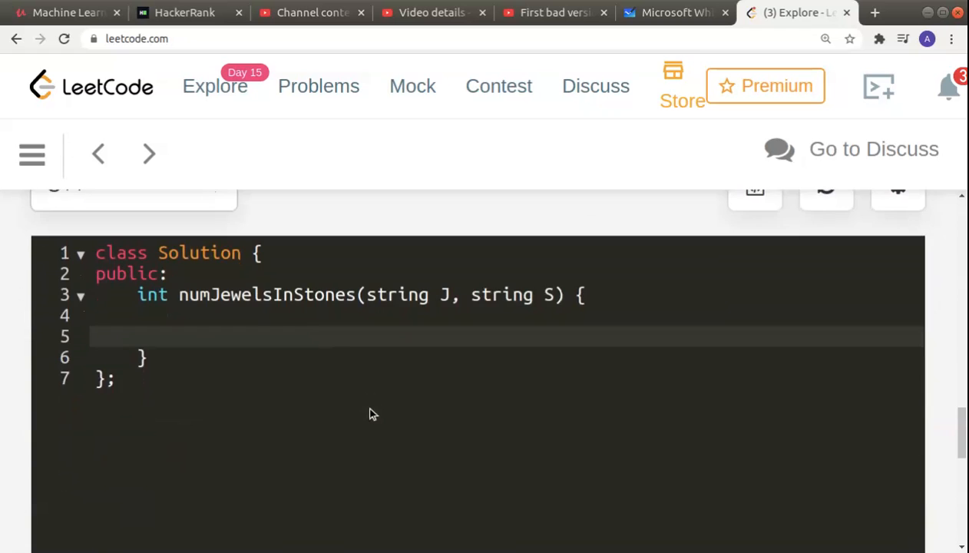
{"action": "scroll", "scroll_direction": "up", "scroll_amount": 3}
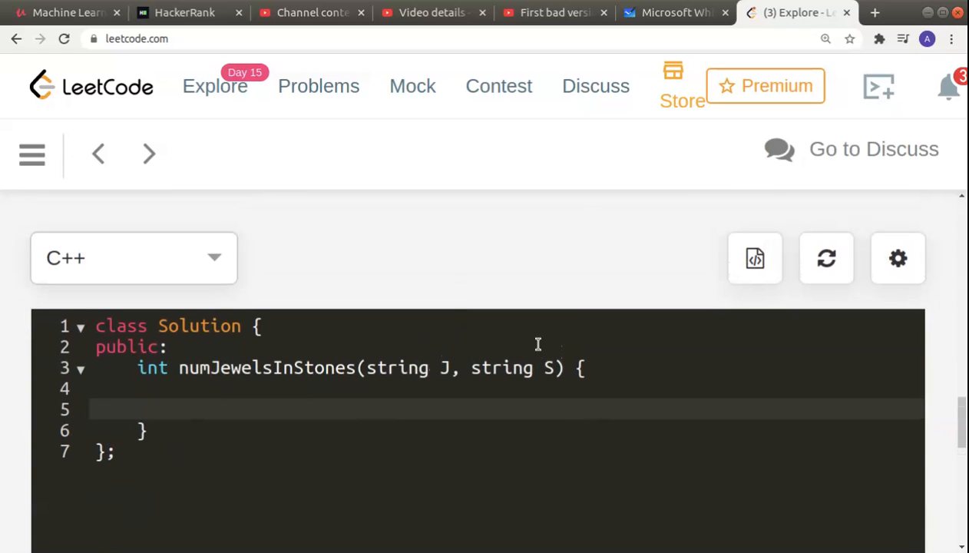
{"action": "double_click", "coordinate": [504, 369]}
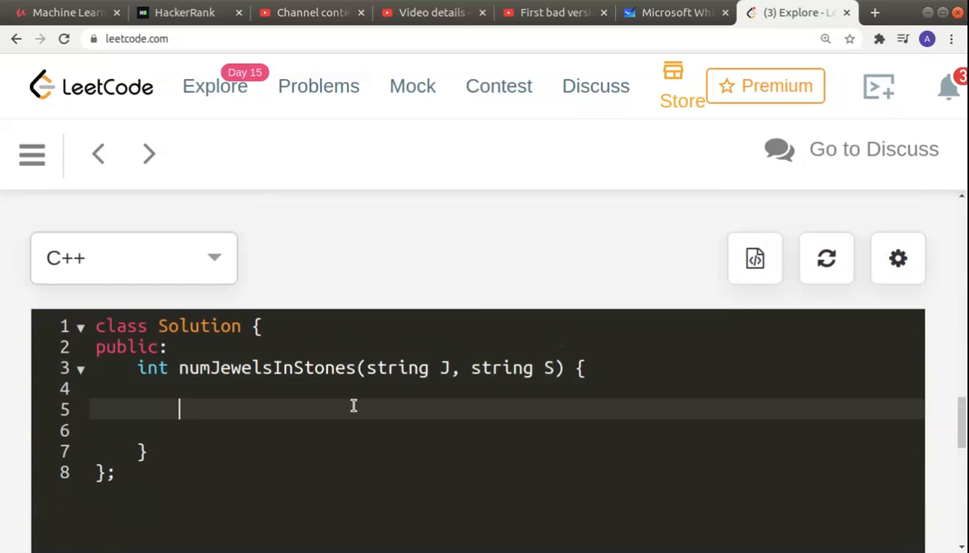
Step: Write the loop header over the stones, ending as a range-for: for(char c: S)
{"action": "type", "text": "FOR(INT )"}
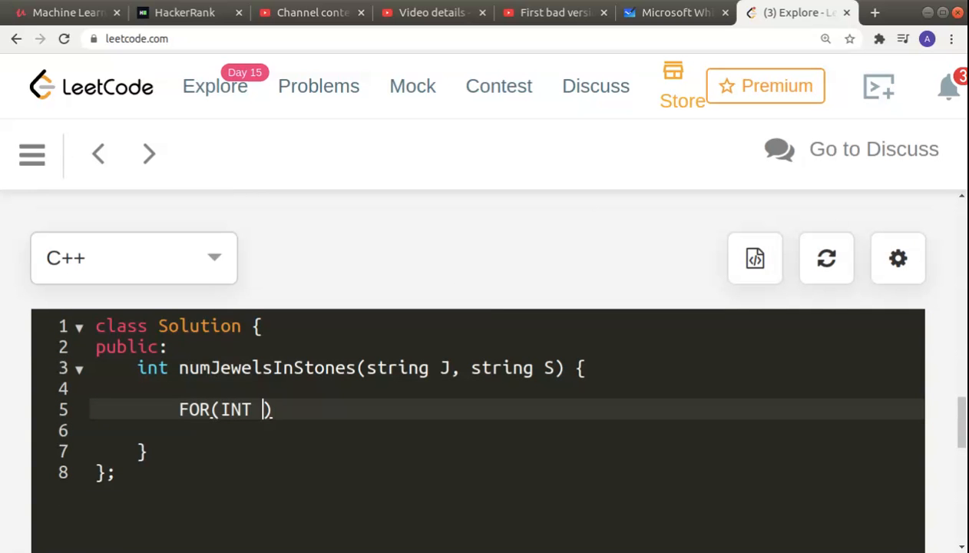
{"action": "type", "text": "for"}
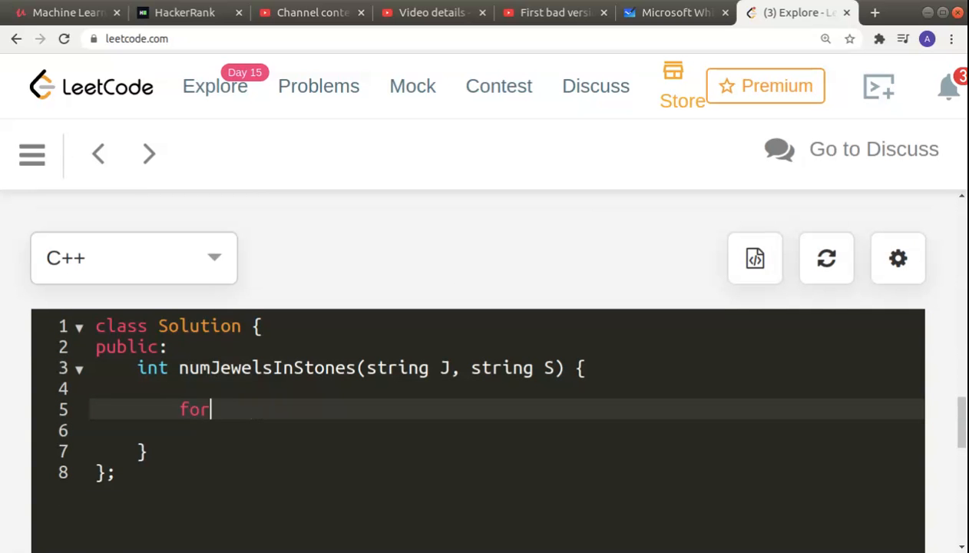
{"action": "type", "text": "(int )"}
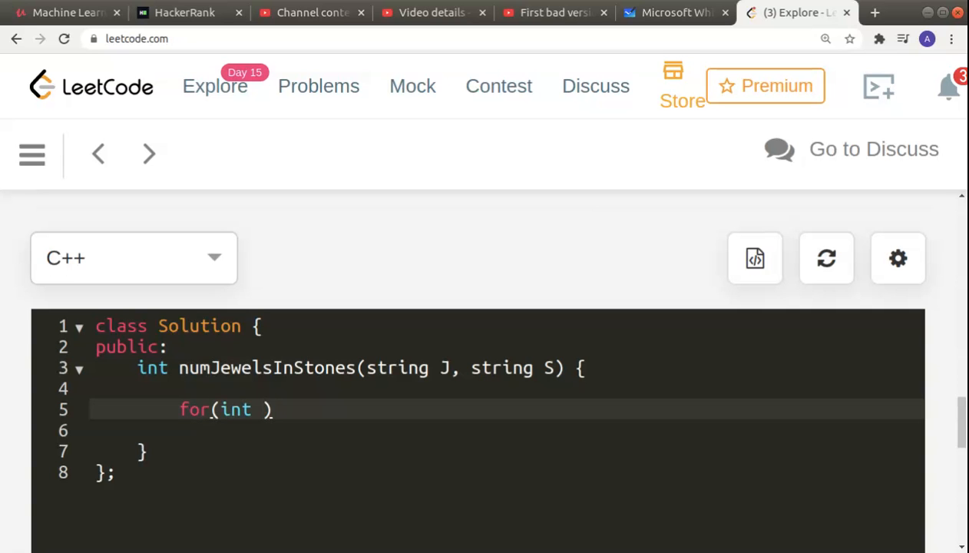
{"action": "type", "text": "i=0"}
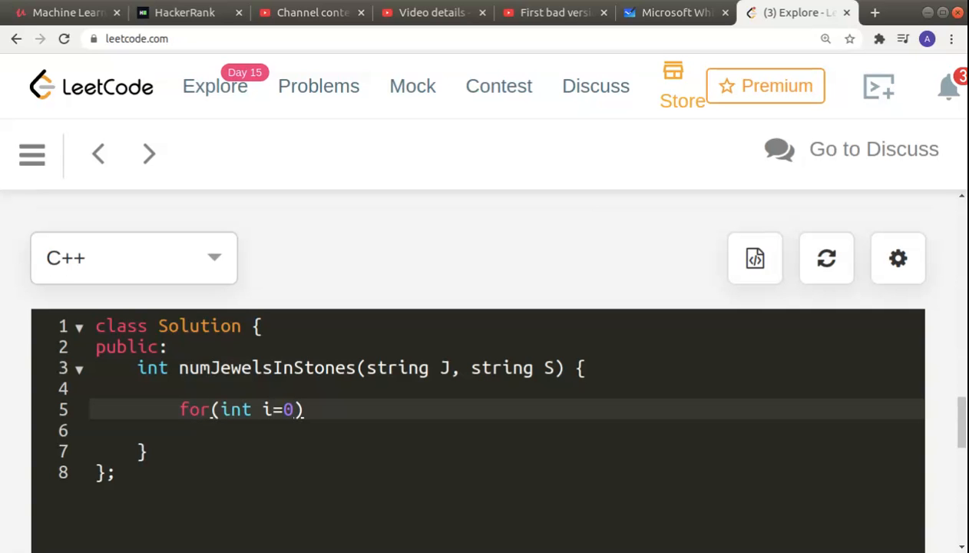
{"action": "type", "text": ";i"}
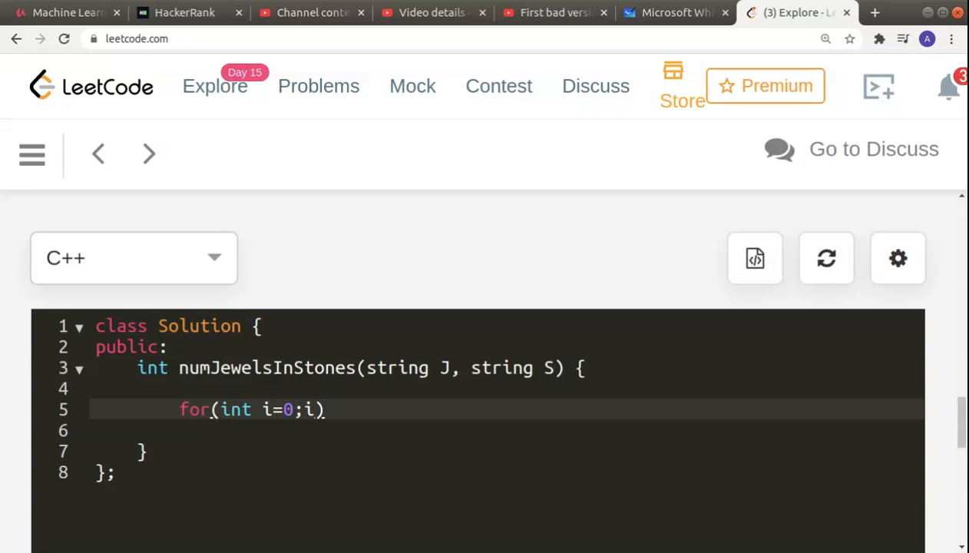
{"action": "type", "text": "<"}
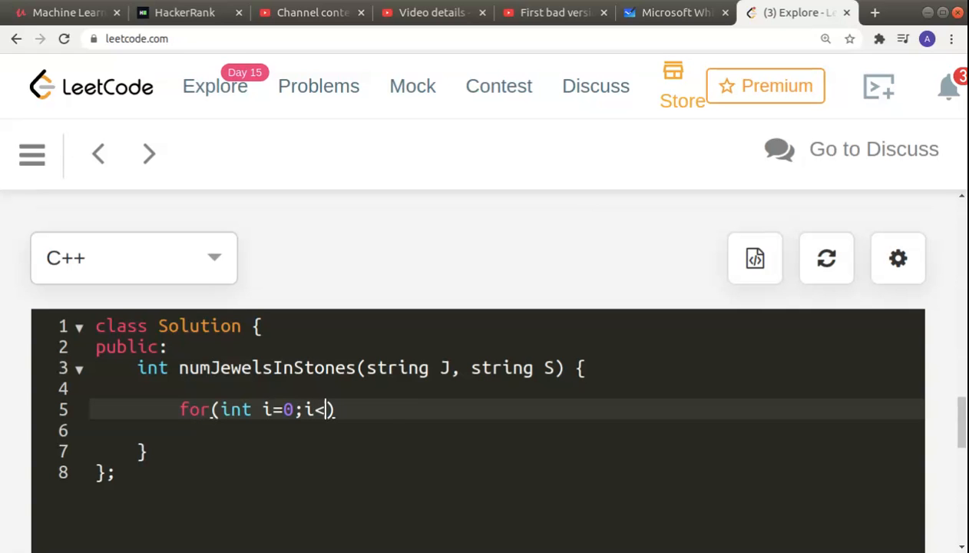
{"action": "type", "text": "S."}
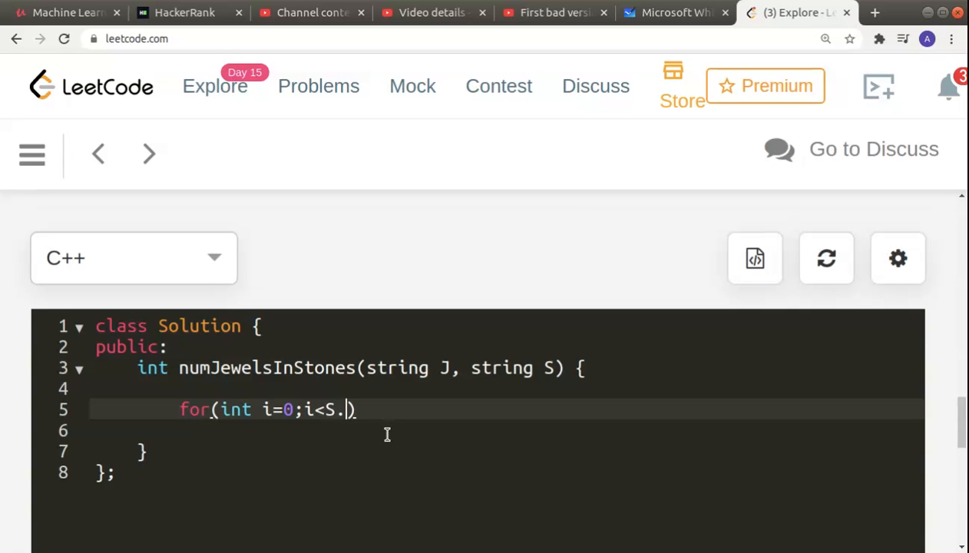
{"action": "type", "text": "SIZ"}
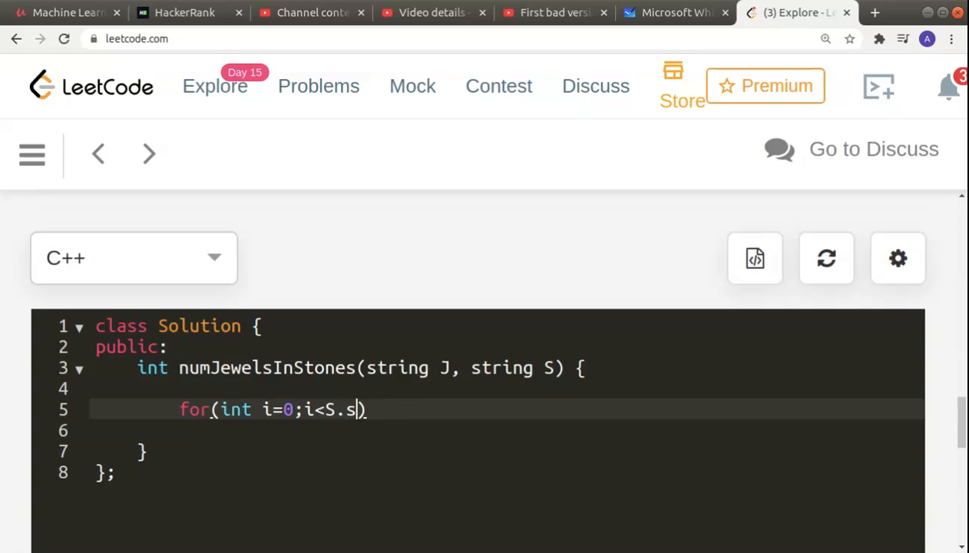
{"action": "type", "text": "ize();i++)"}
{"action": "type", "text": "{"}
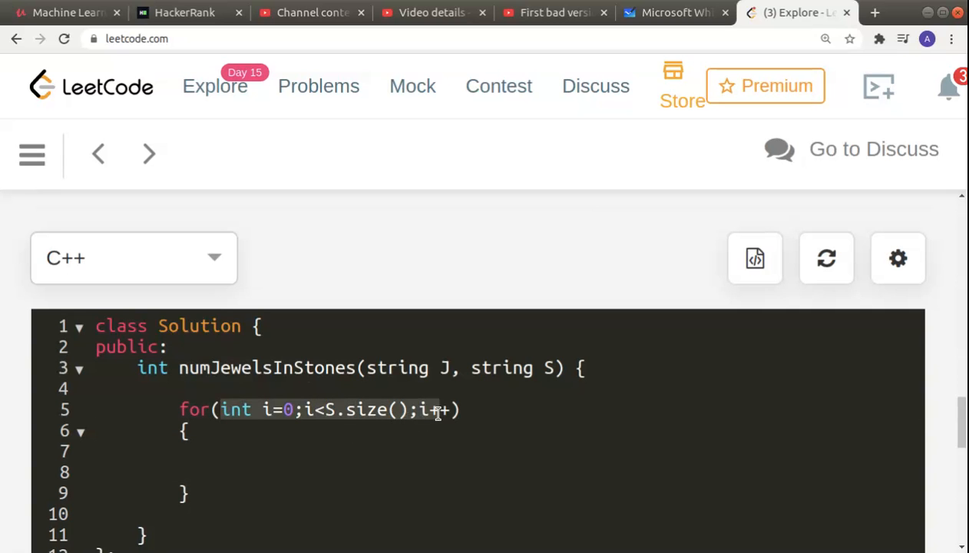
{"action": "type", "text": "char )"}
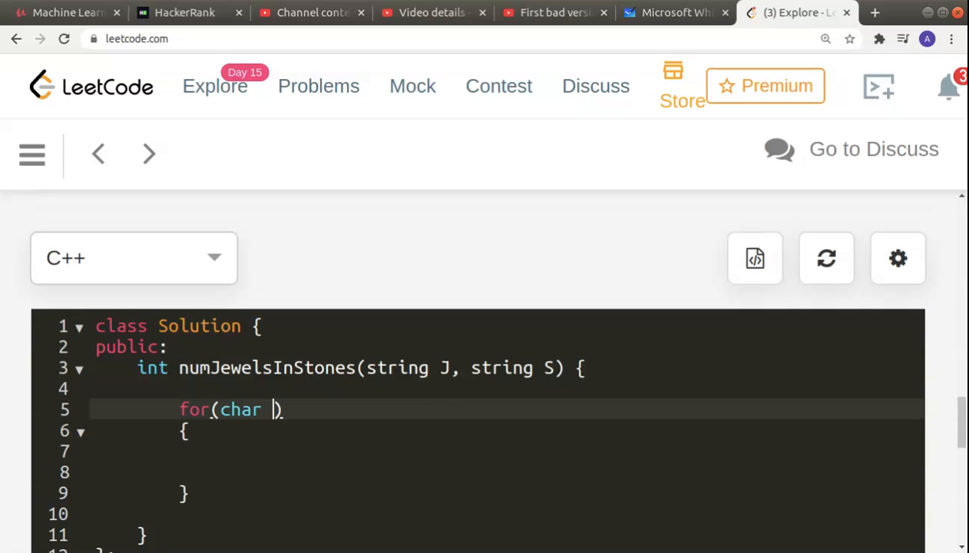
{"action": "type", "text": "c: S"}
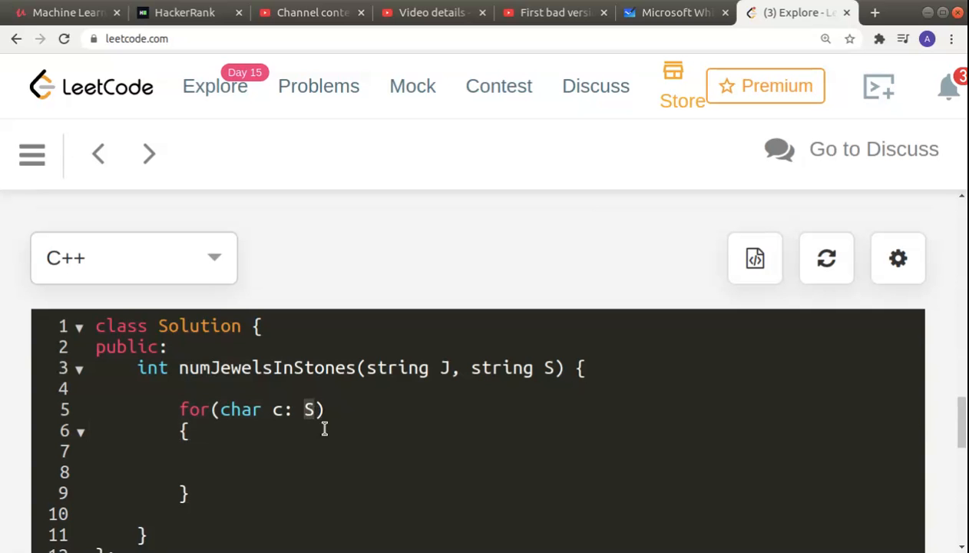
Step: Add int count=0; before the loop and an empty if() with count++ inside it, then switch to a new browser tab
{"action": "left_click", "coordinate": [282, 450]}
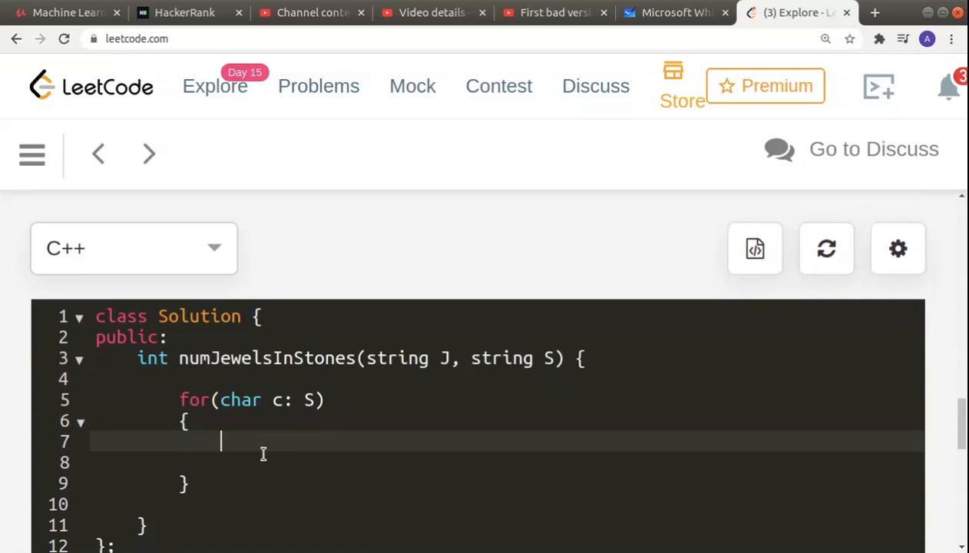
{"action": "type", "text": "if"}
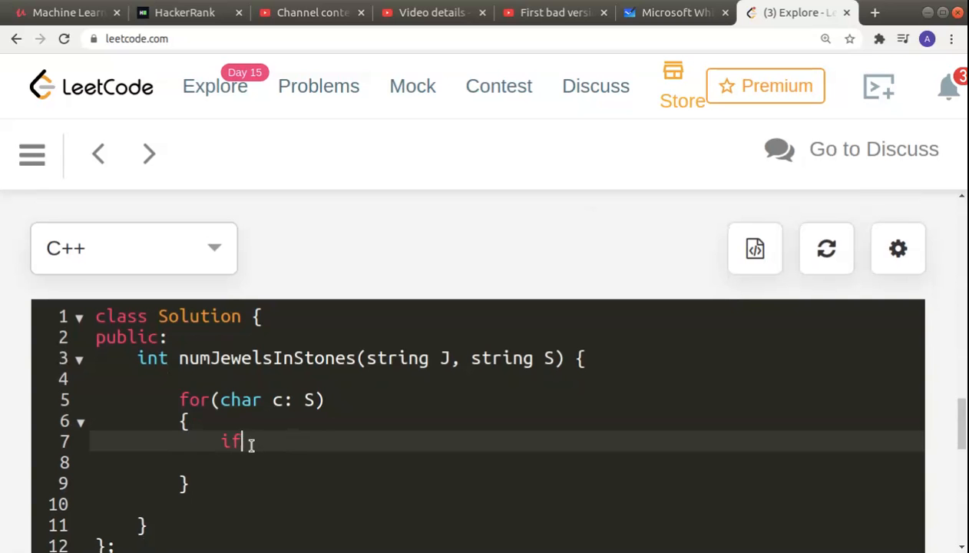
{"action": "type", "text": "()"}
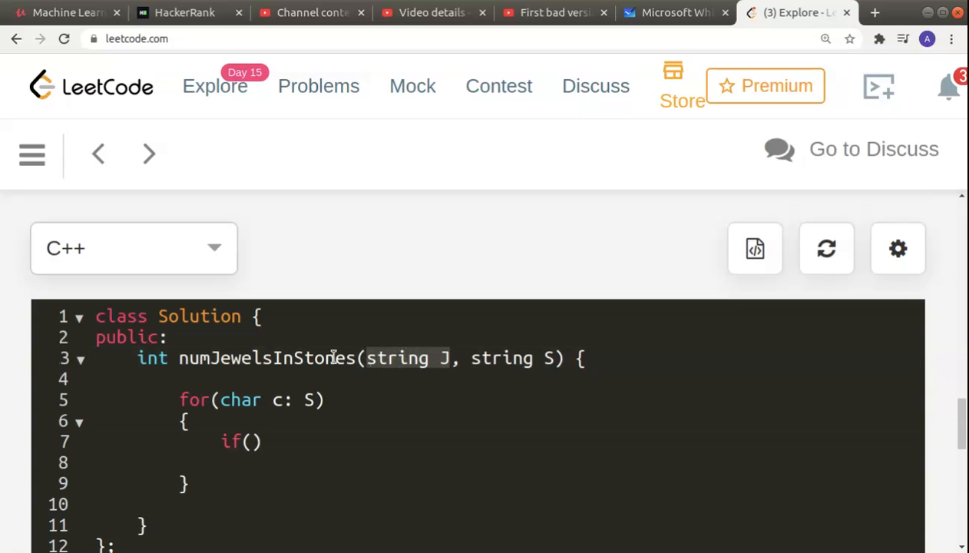
{"action": "type", "text": "int"}
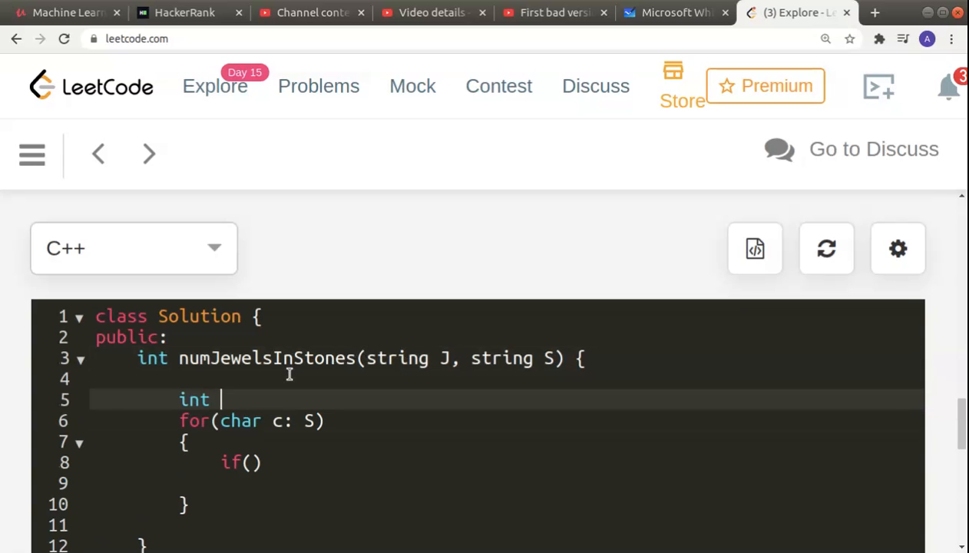
{"action": "type", "text": "count=0;"}
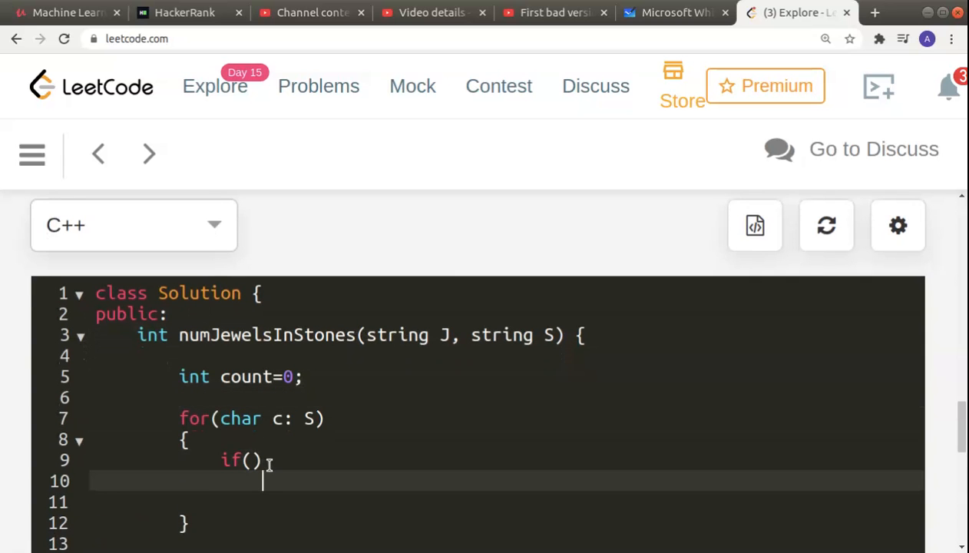
{"action": "type", "text": "count++;"}
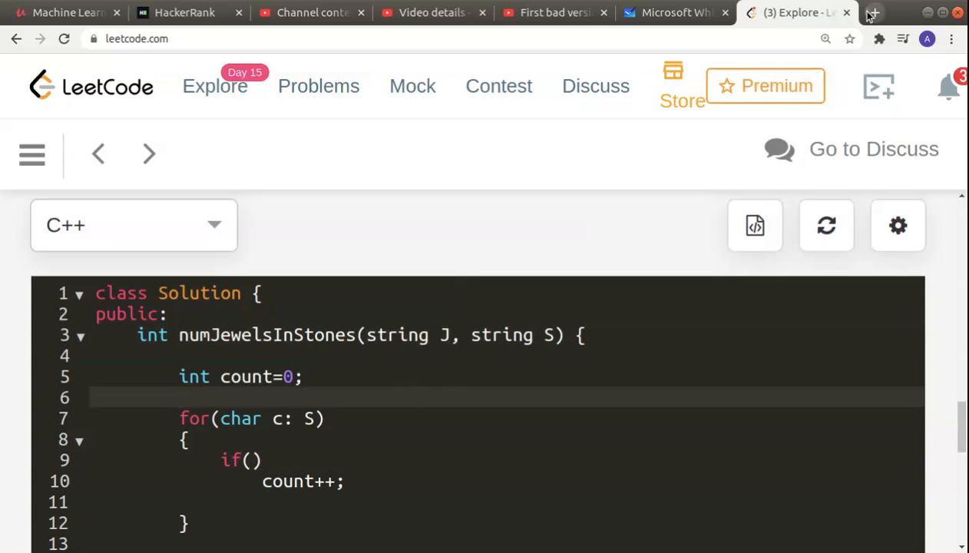
{"action": "left_click", "coordinate": [874, 13]}
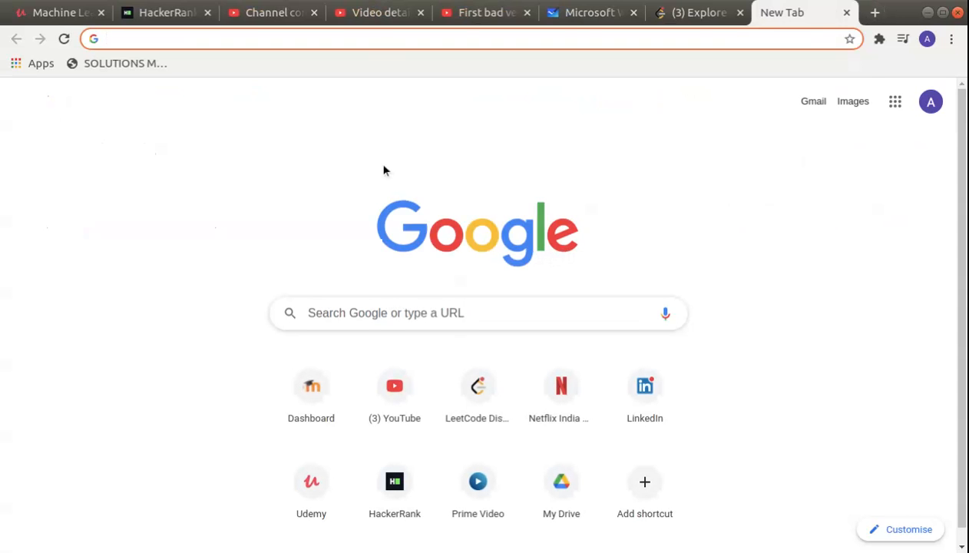
Step: Search Google for 'find if a character is in a string c++' and return to the LeetCode tab
{"action": "type", "text": "find"}
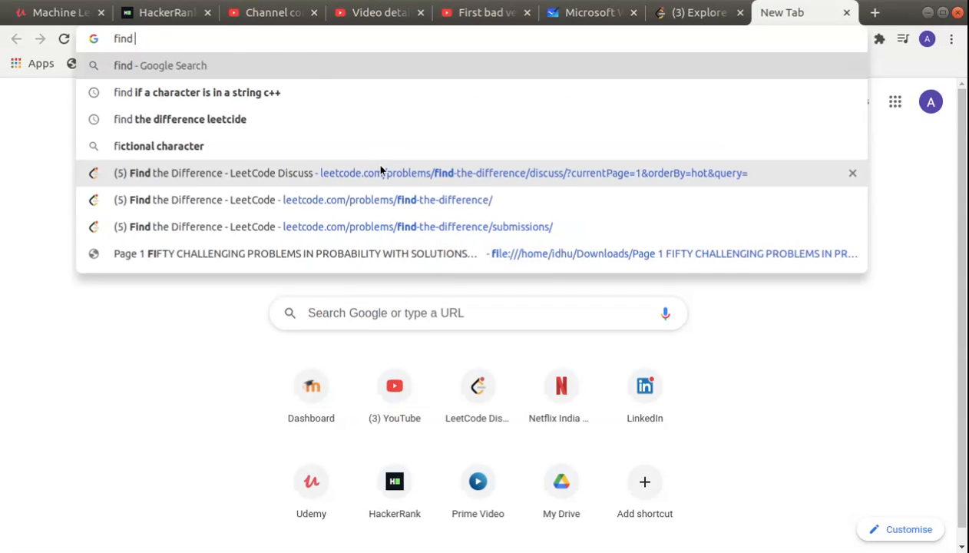
{"action": "left_click", "coordinate": [197, 92]}
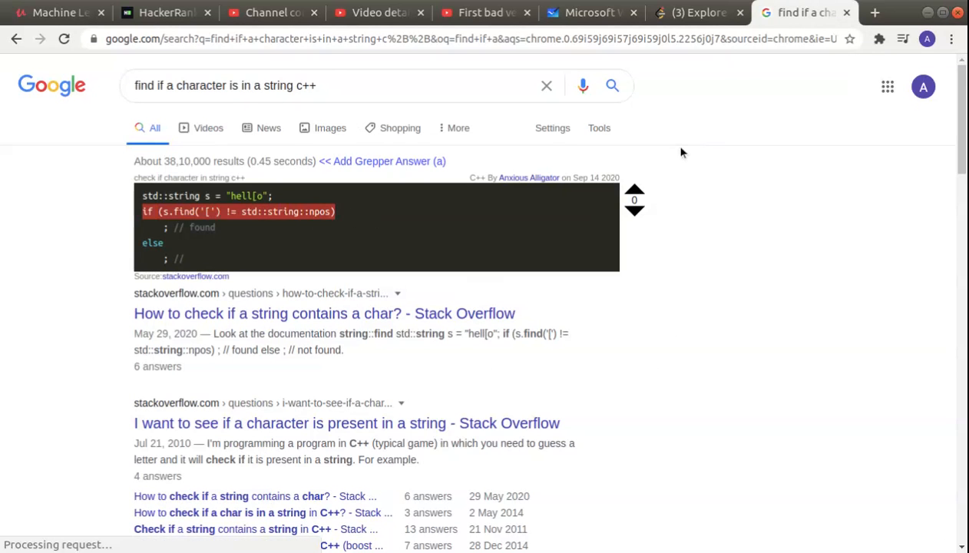
{"action": "left_click", "coordinate": [697, 12]}
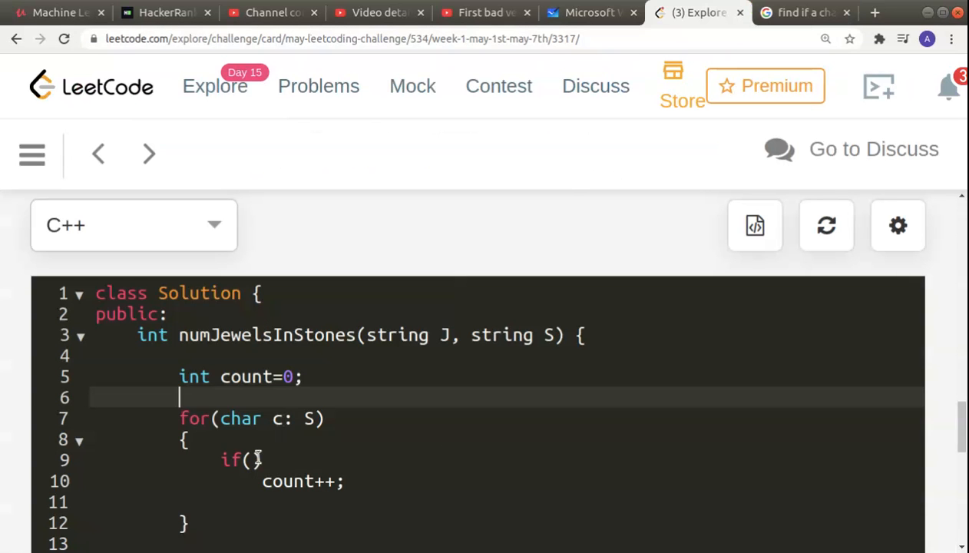
Step: Fill the if condition as J.find(c) != string::npos, adapting the pasted find snippet
{"action": "type", "text": "if (s.find('[') != std::string::npos))"}
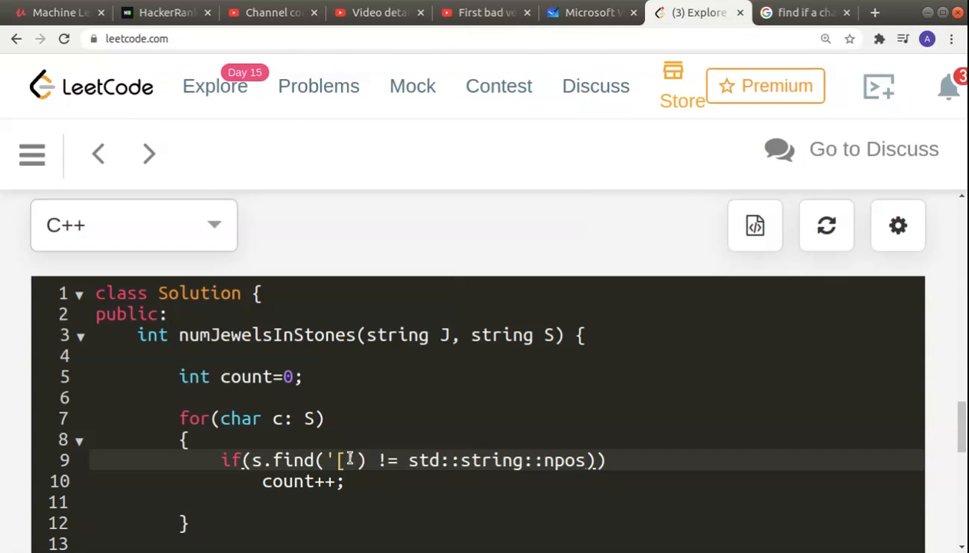
{"action": "key", "text": "Backspace"}
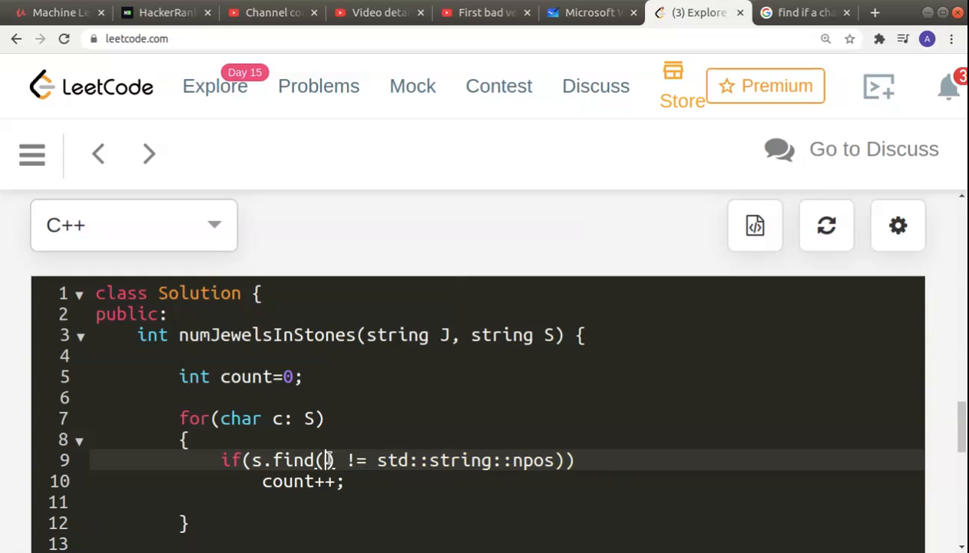
{"action": "type", "text": "c"}
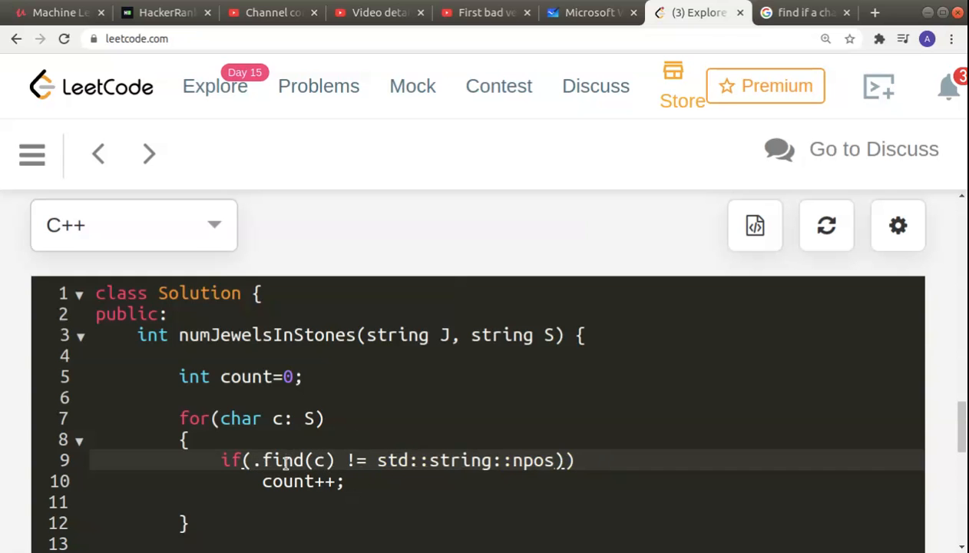
{"action": "type", "text": "S"}
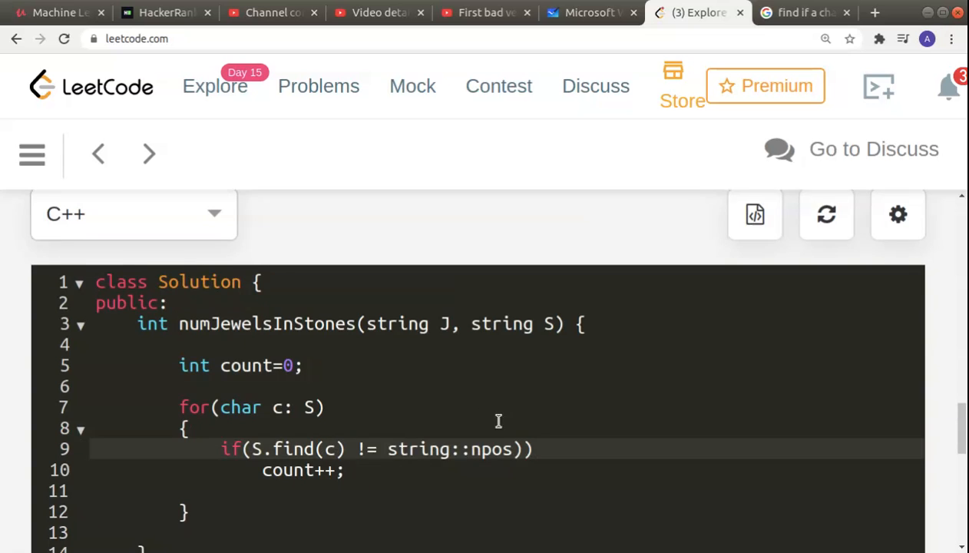
{"action": "scroll", "scroll_direction": "down", "scroll_amount": 3}
{"action": "type", "text": "J"}
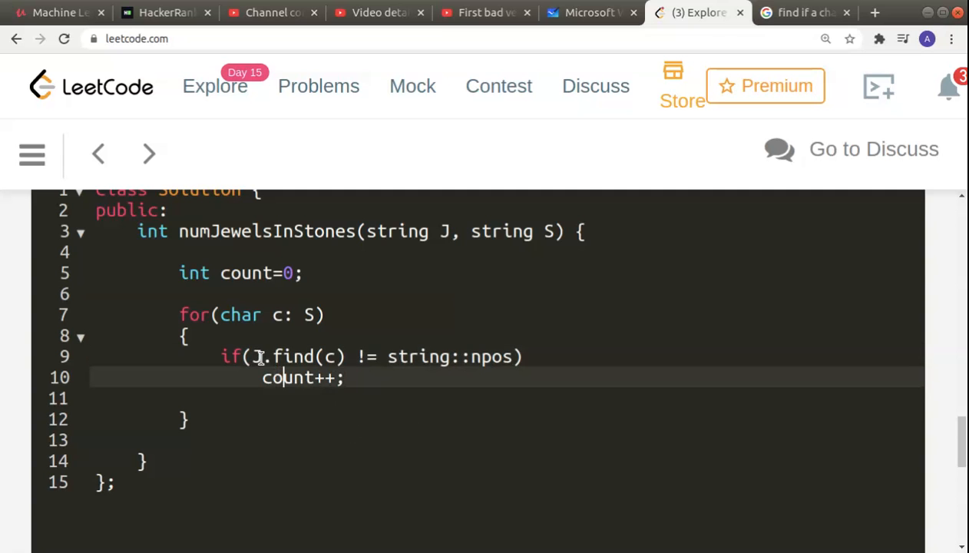
{"action": "left_click", "coordinate": [264, 314]}
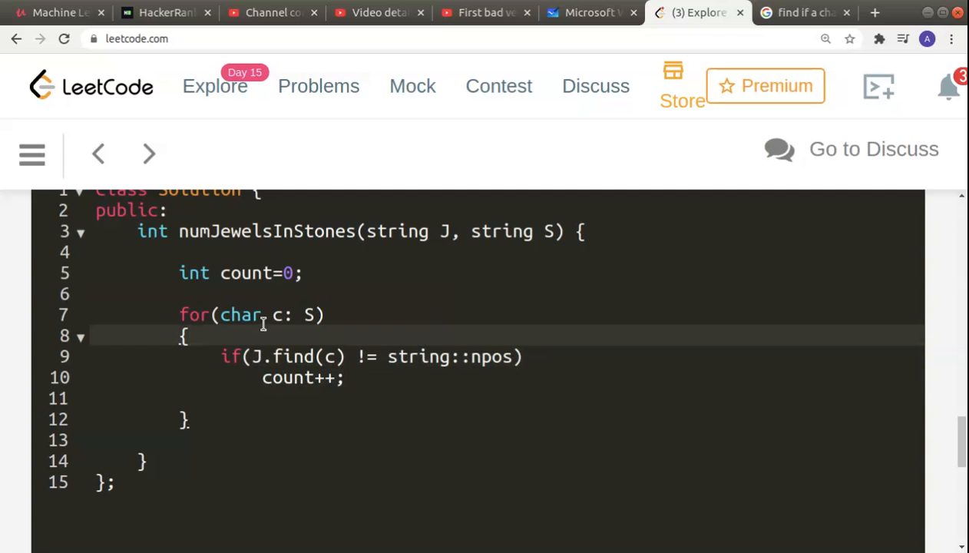
{"action": "left_click", "coordinate": [323, 314]}
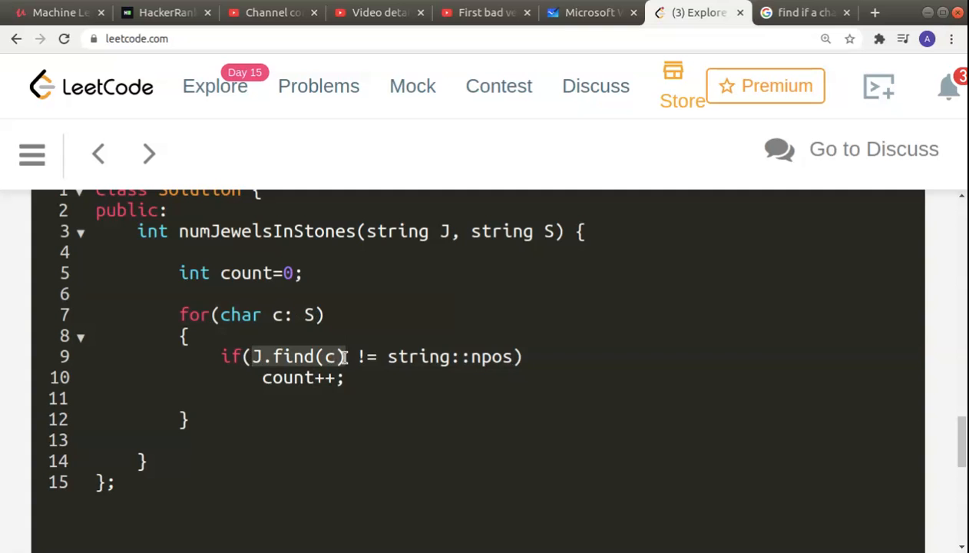
Step: End the function with return count; after the loop
{"action": "left_click", "coordinate": [197, 418]}
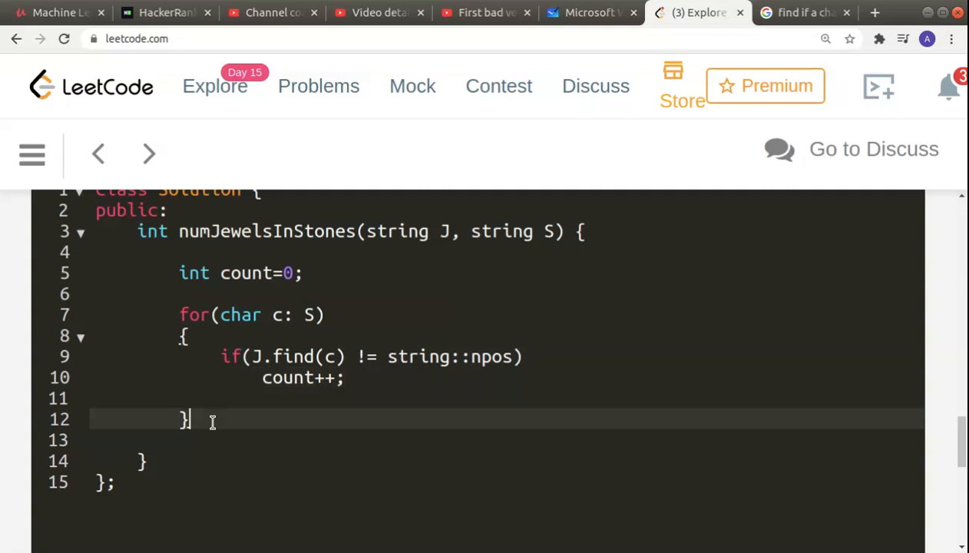
{"action": "type", "text": "return"}
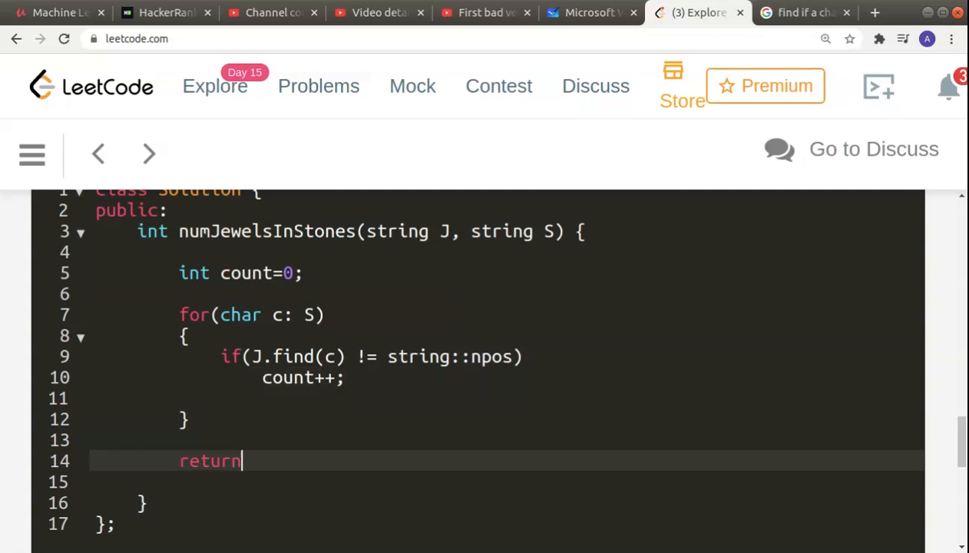
{"action": "type", "text": "count;"}
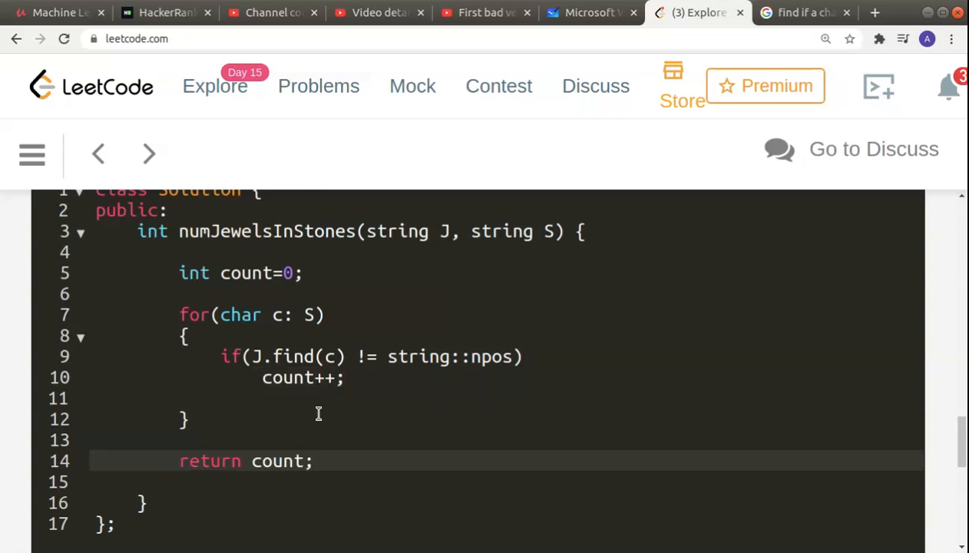
Step: Run the solution on "aA", "aAAbbbb" and confirm the answer 3 matches the expected 3
{"action": "scroll", "scroll_direction": "down", "scroll_amount": 3}
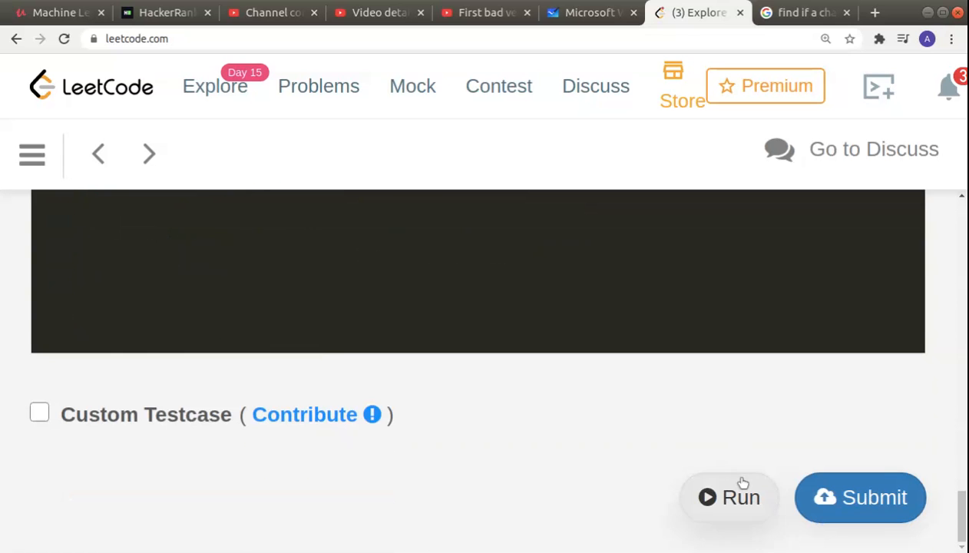
{"action": "mouse_move", "coordinate": [598, 406]}
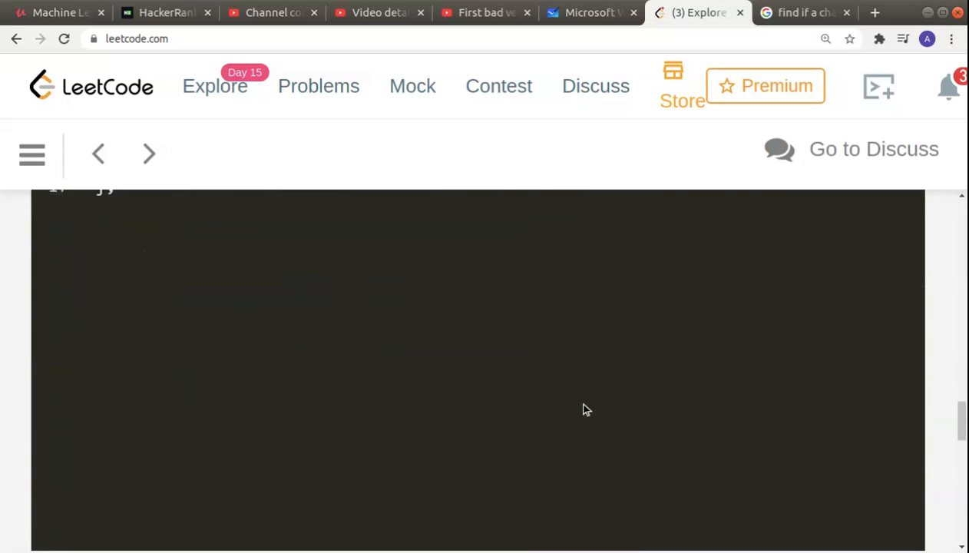
{"action": "scroll", "scroll_direction": "down", "scroll_amount": 3}
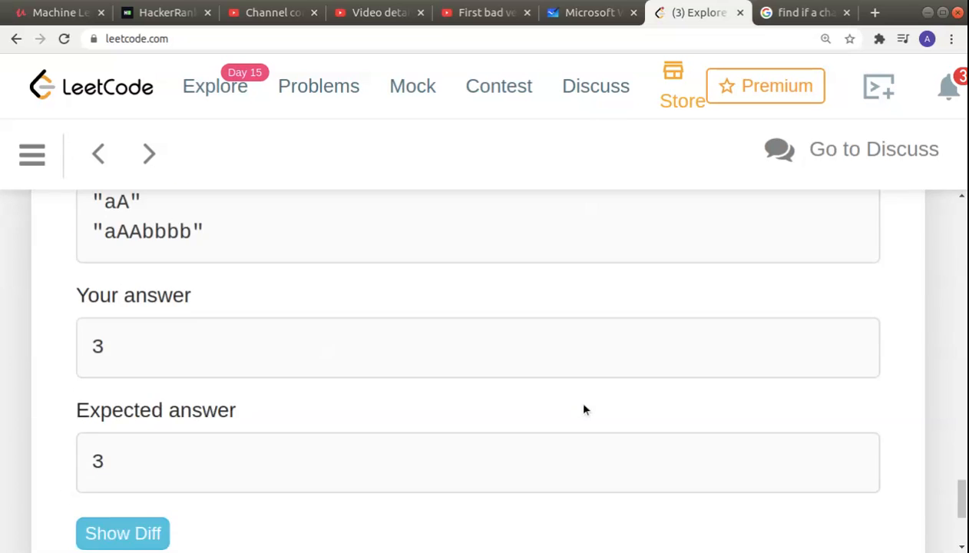
{"action": "left_click", "coordinate": [861, 454]}
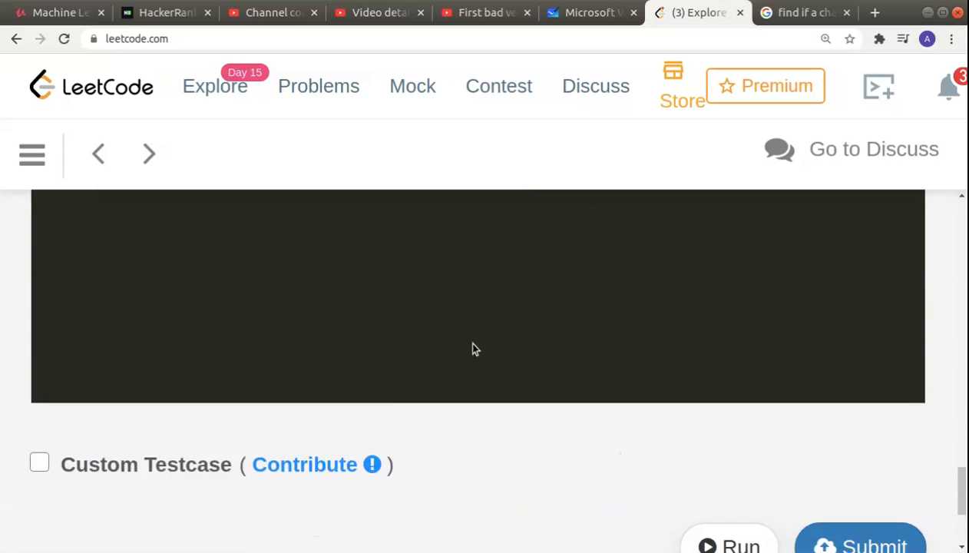
{"action": "scroll", "scroll_direction": "up", "scroll_amount": 3}
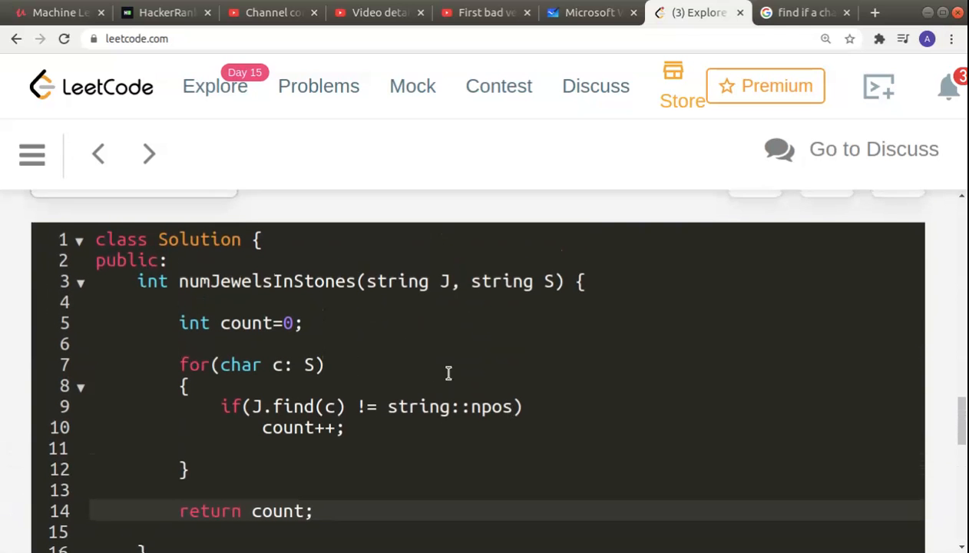
{"action": "scroll", "scroll_direction": "up", "scroll_amount": 3}
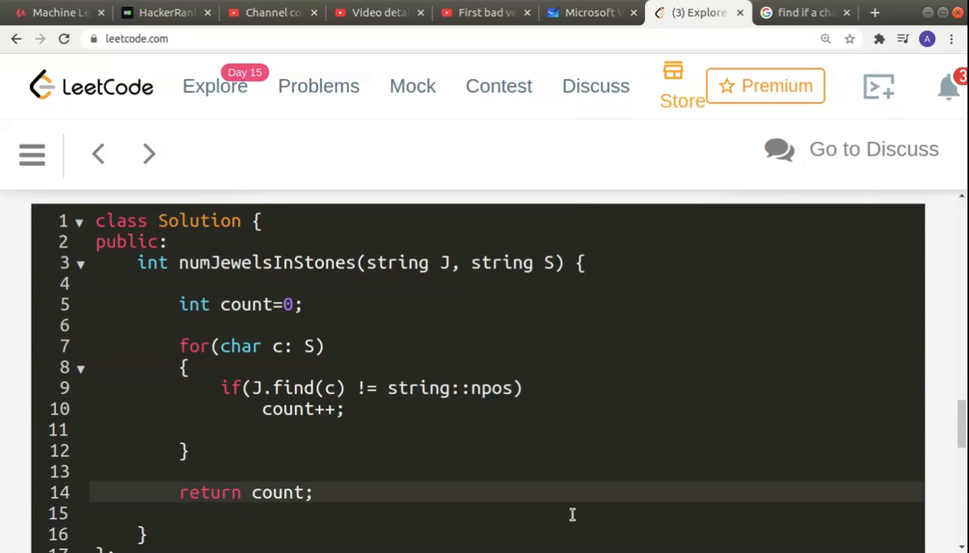